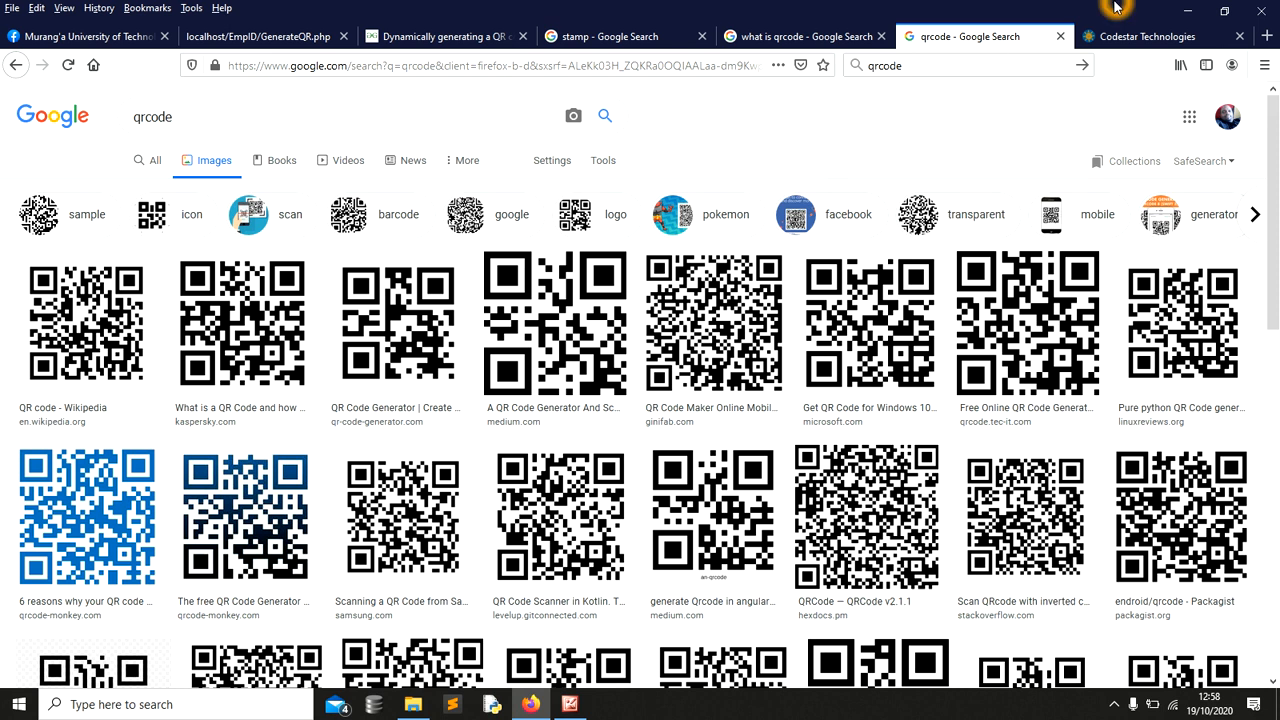
Switch from the qrcode image results to the Codestar Technologies website tab
{"action": "left_click", "coordinate": [1155, 36]}
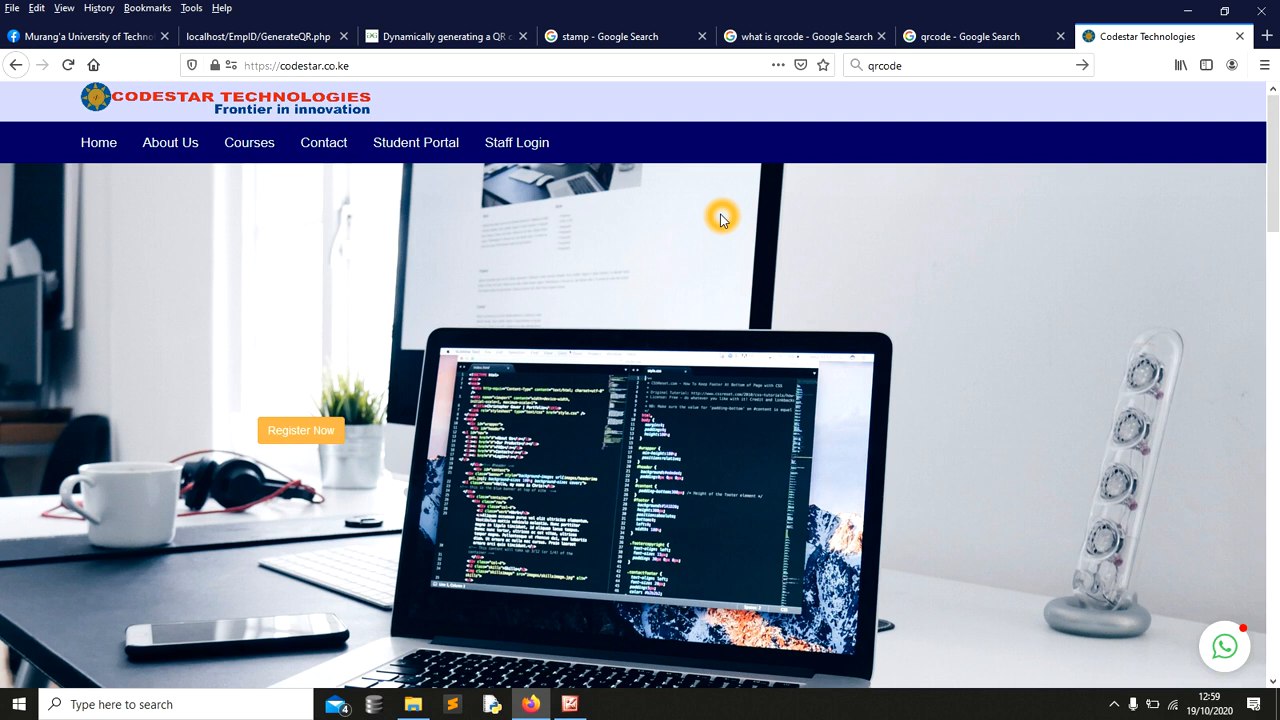
{"action": "mouse_move", "coordinate": [687, 218]}
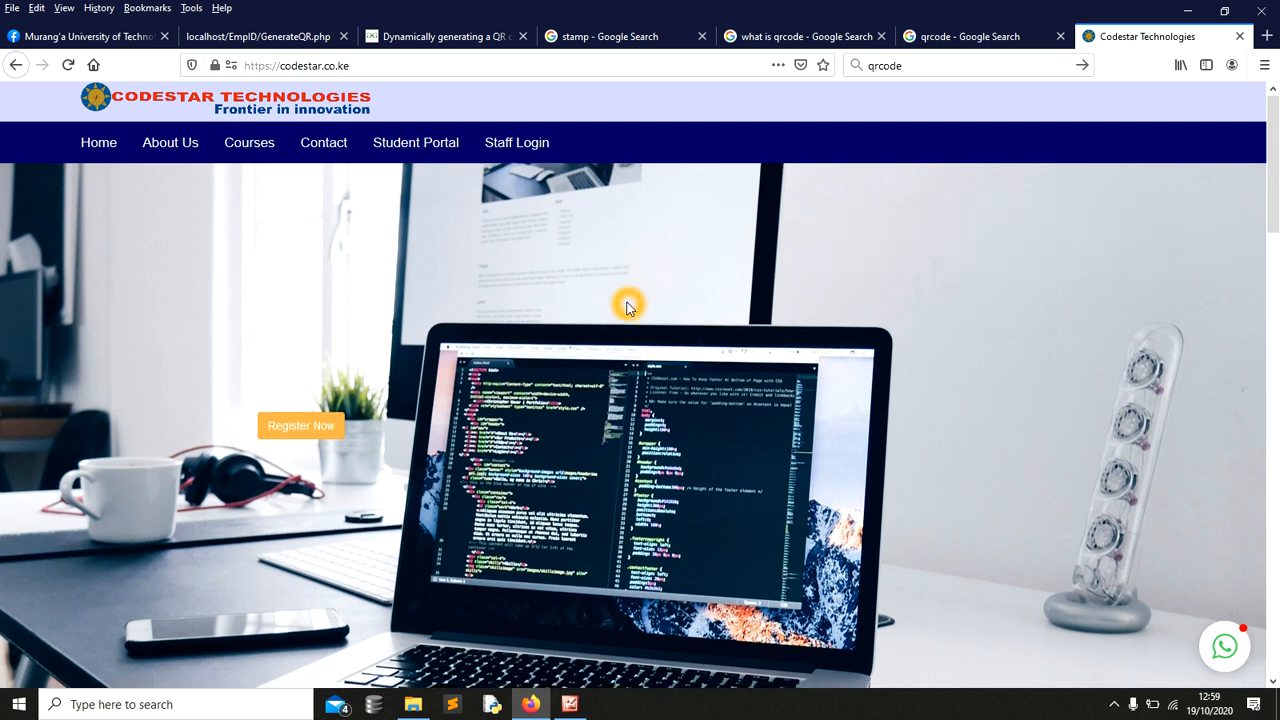
Browse down the Codestar homepage to the contact section, then switch to the EmpID folder
{"action": "scroll", "scroll_direction": "down", "scroll_amount": 3}
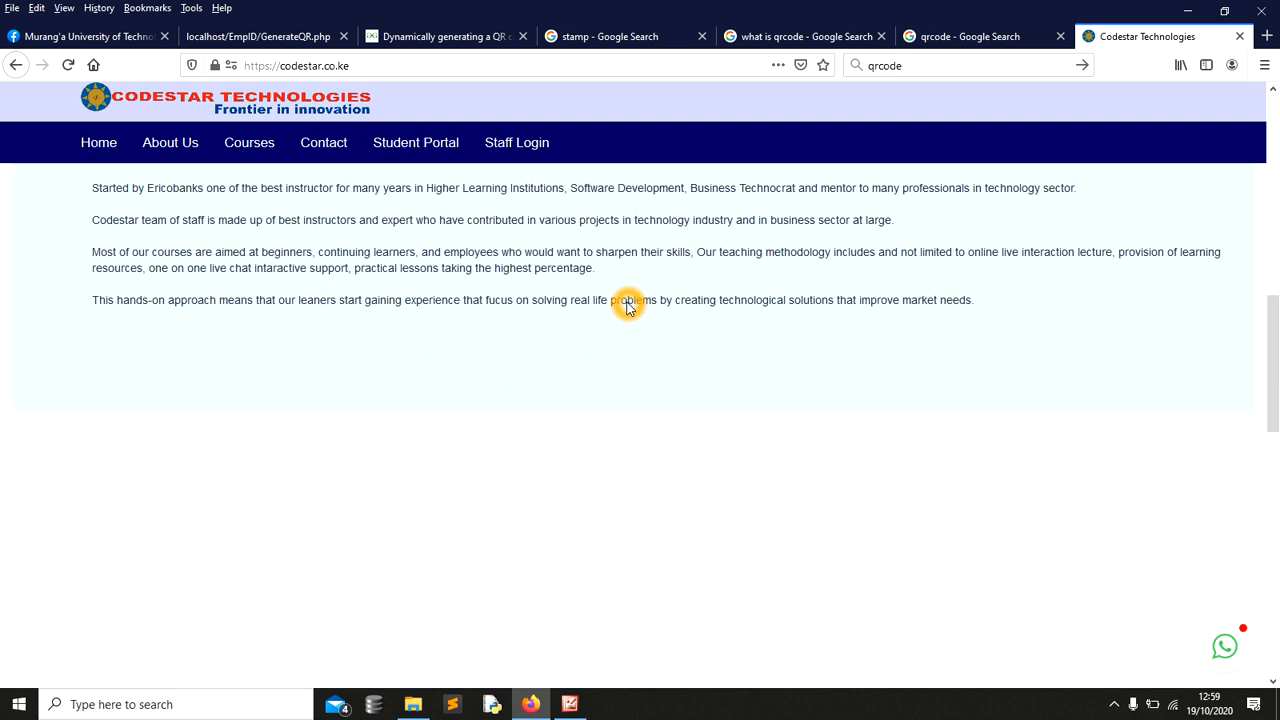
{"action": "scroll", "scroll_direction": "down", "scroll_amount": 3}
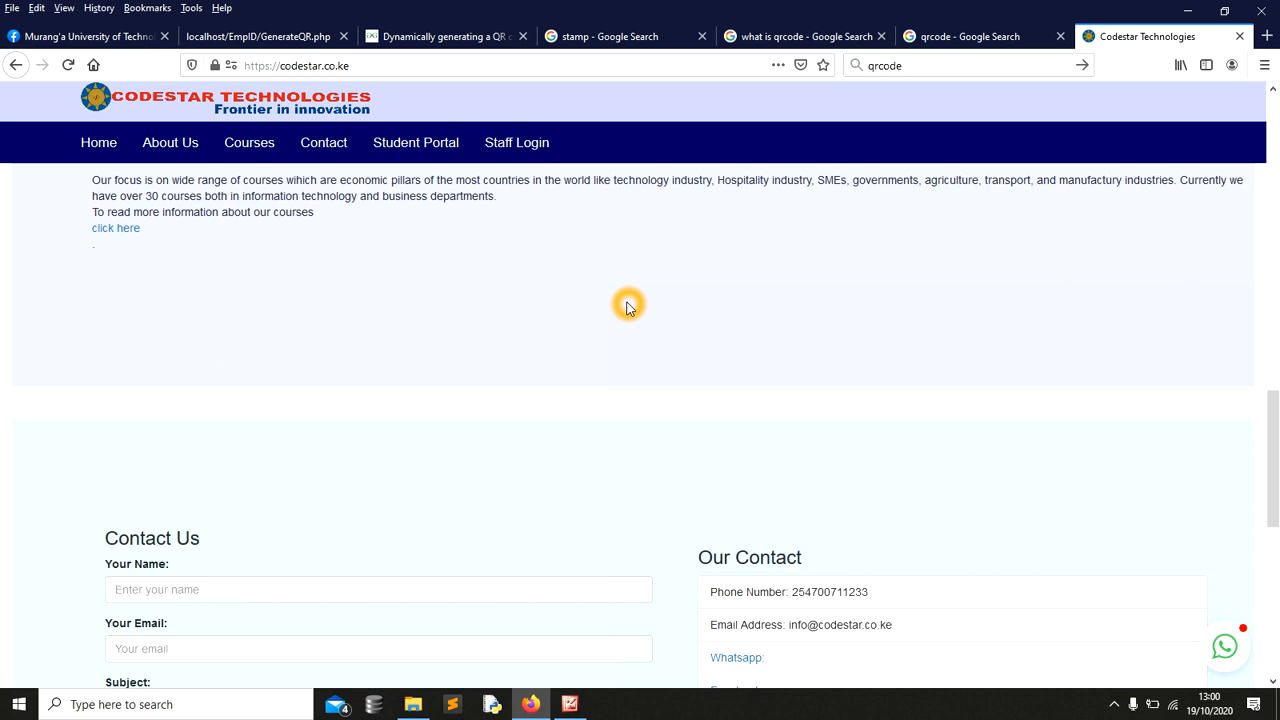
{"action": "mouse_move", "coordinate": [543, 598]}
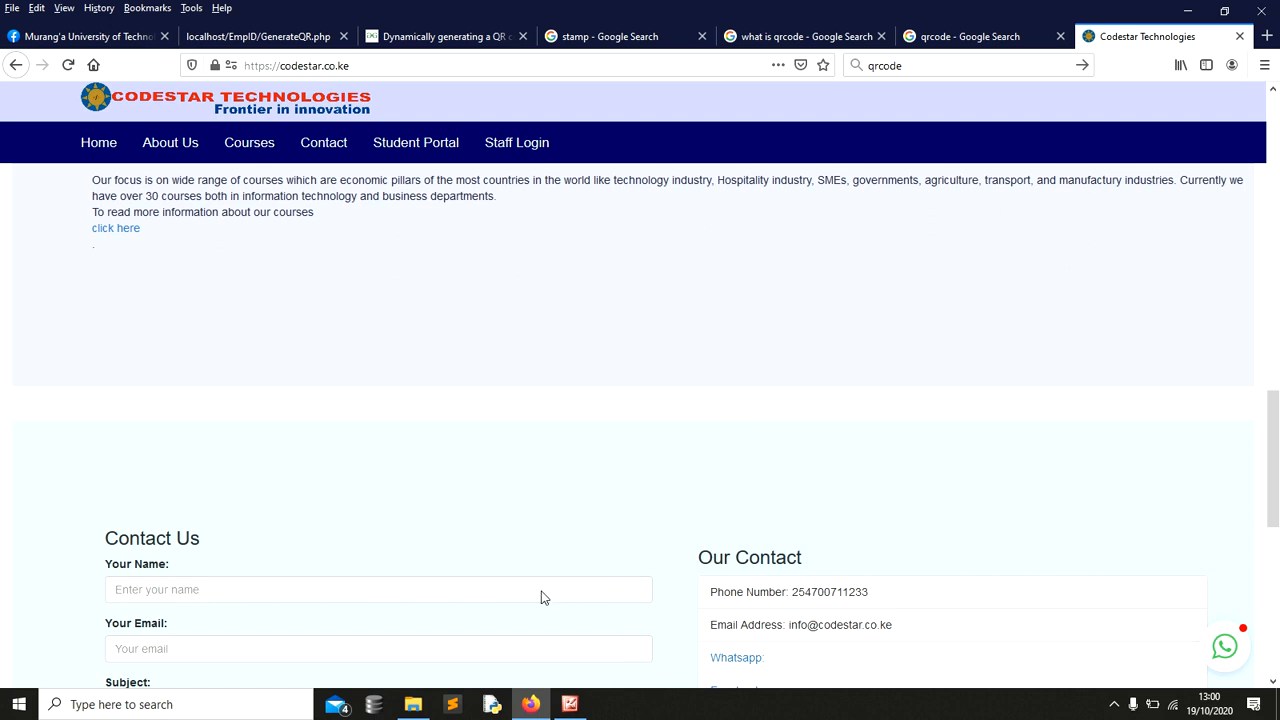
{"action": "left_click", "coordinate": [406, 705]}
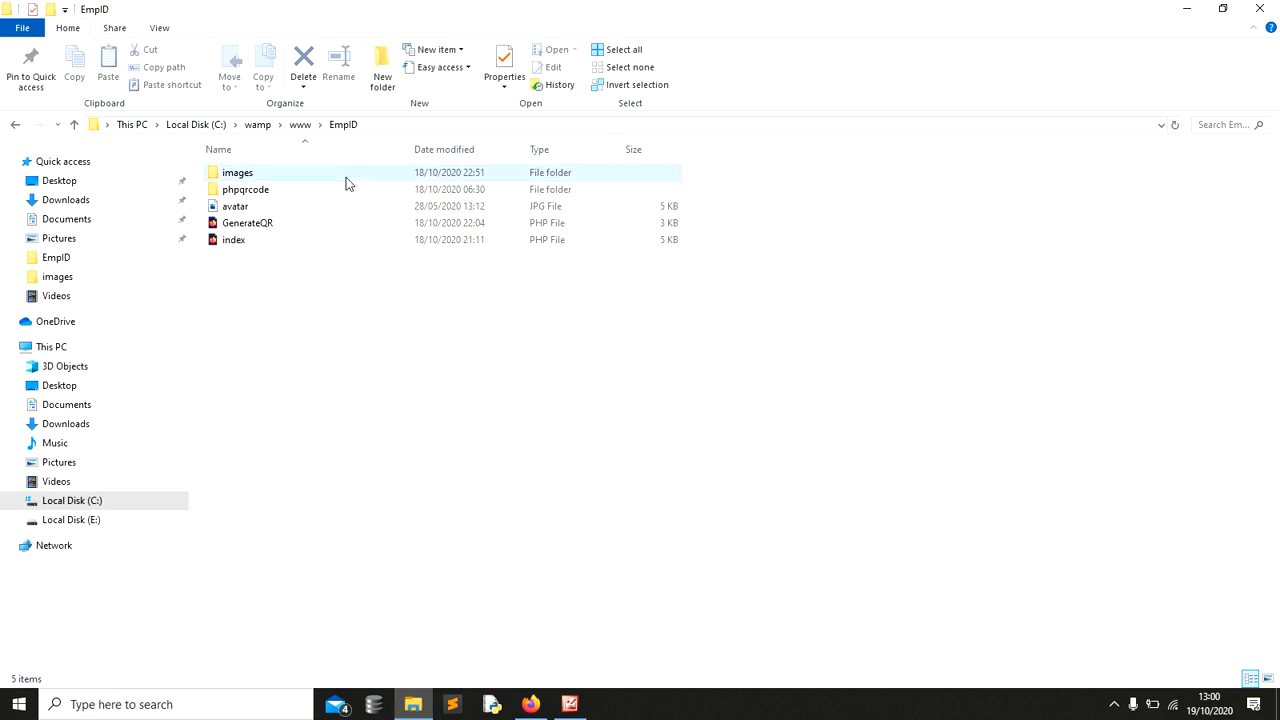
Review the phpqrcode, index and GenerateQR items in EmpID, then return to Firefox
{"action": "left_click", "coordinate": [245, 189]}
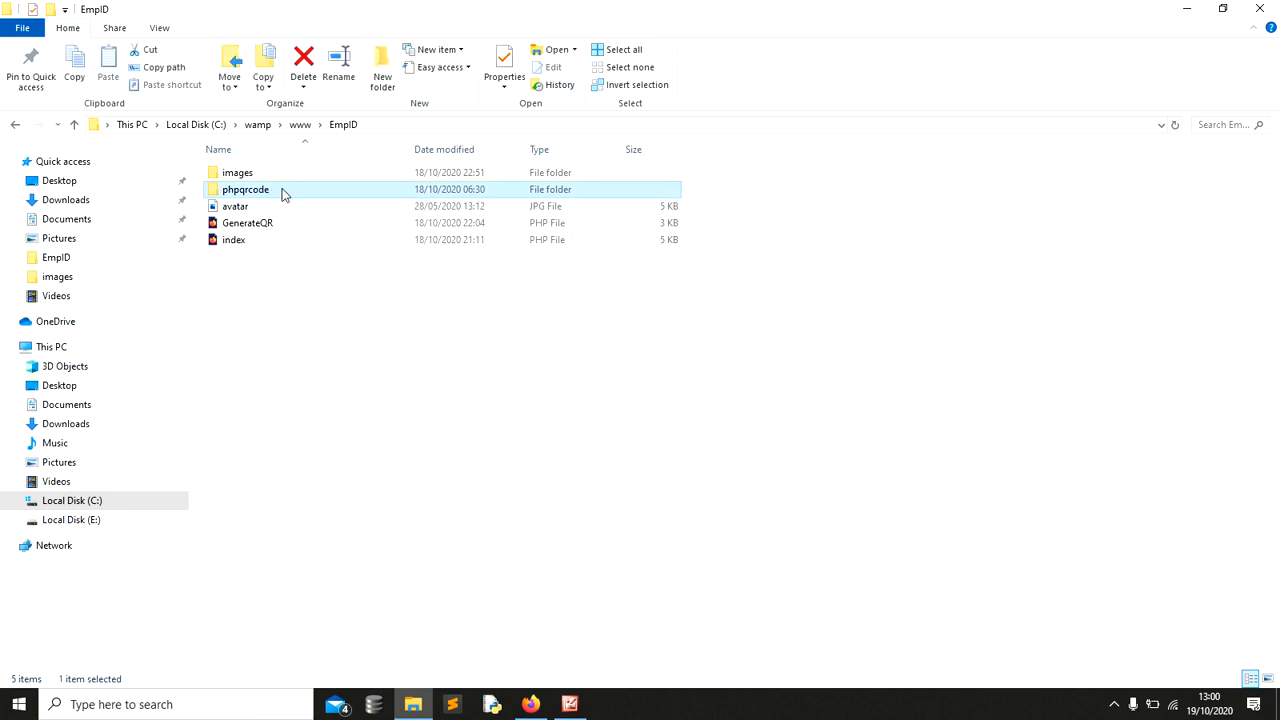
{"action": "mouse_move", "coordinate": [281, 190]}
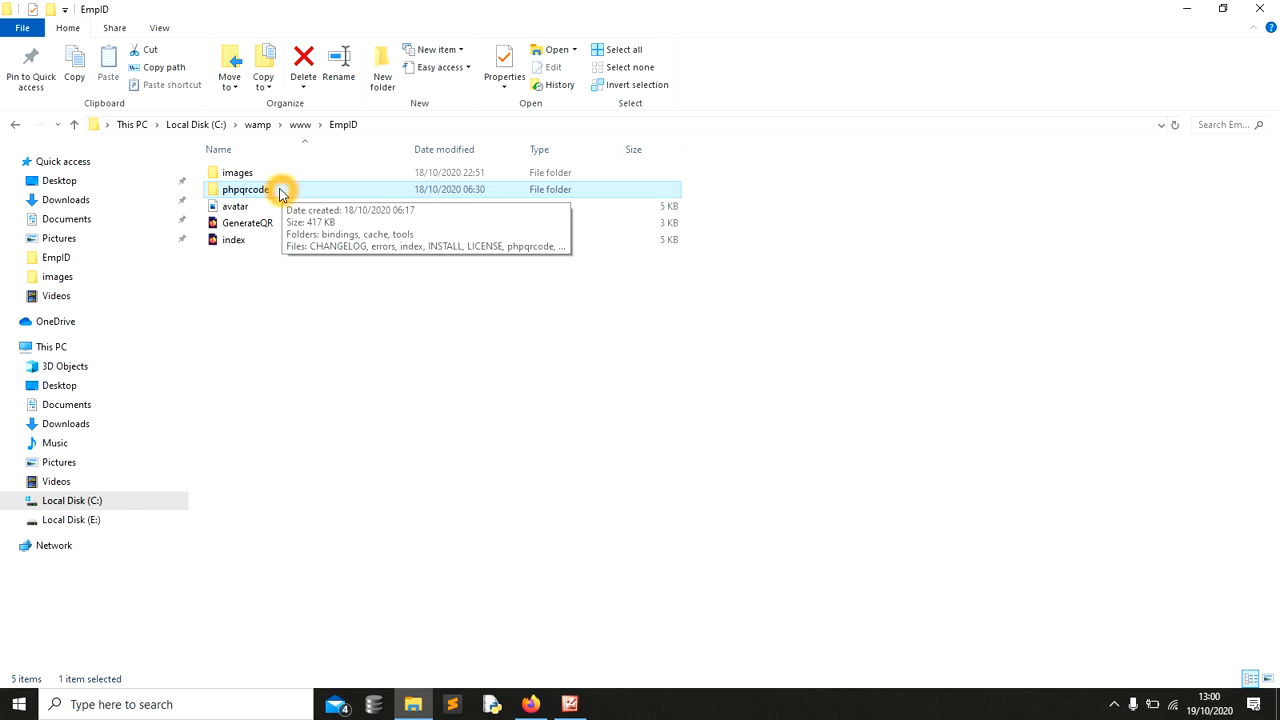
{"action": "mouse_move", "coordinate": [274, 240]}
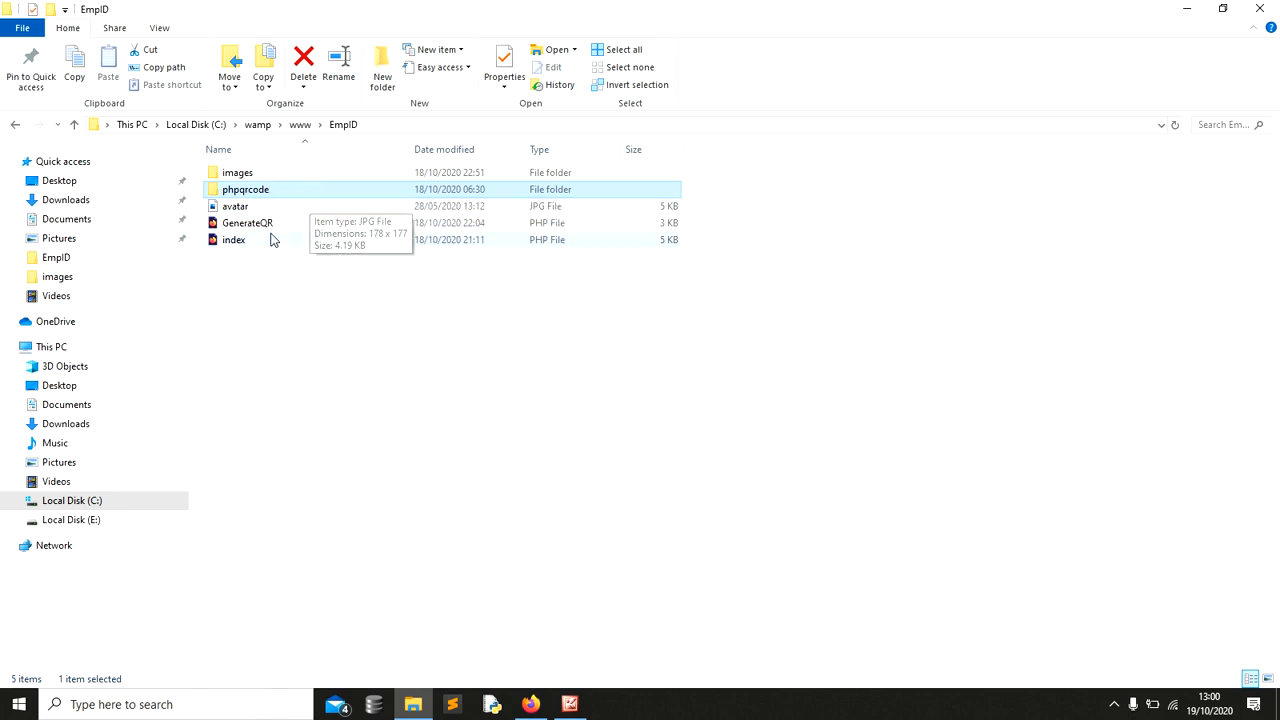
{"action": "left_click", "coordinate": [233, 239]}
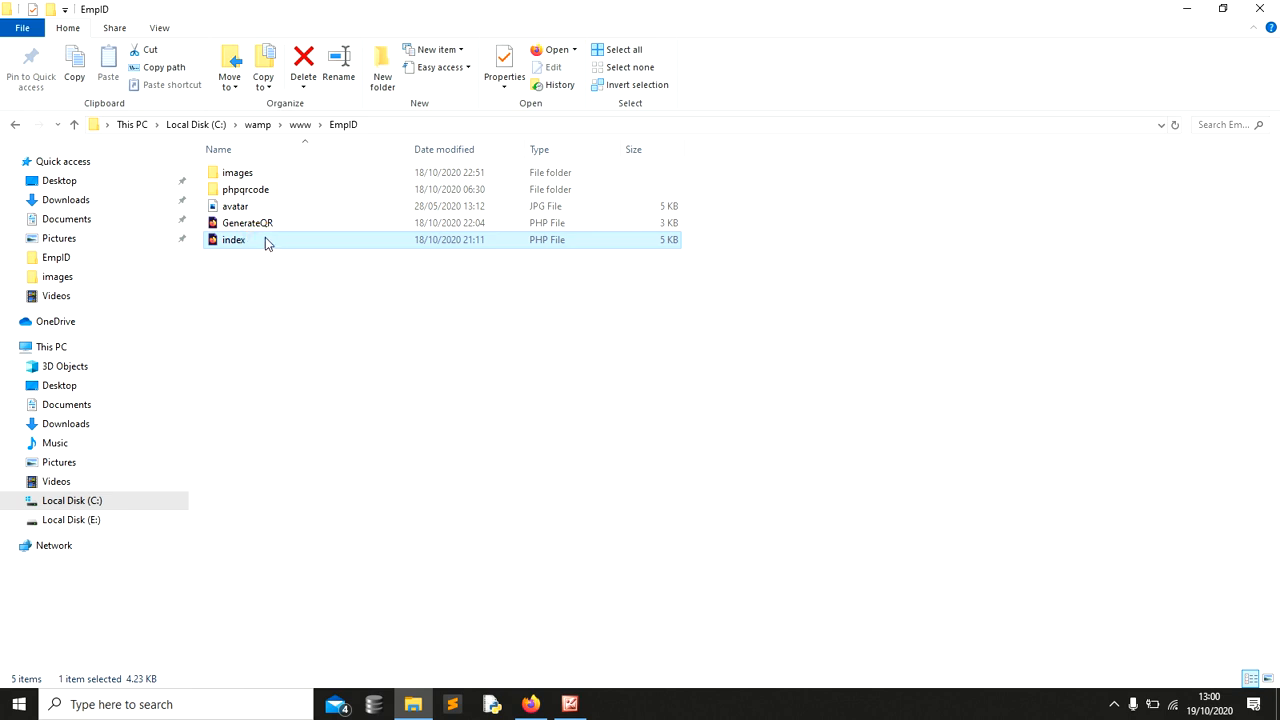
{"action": "left_click", "coordinate": [247, 222]}
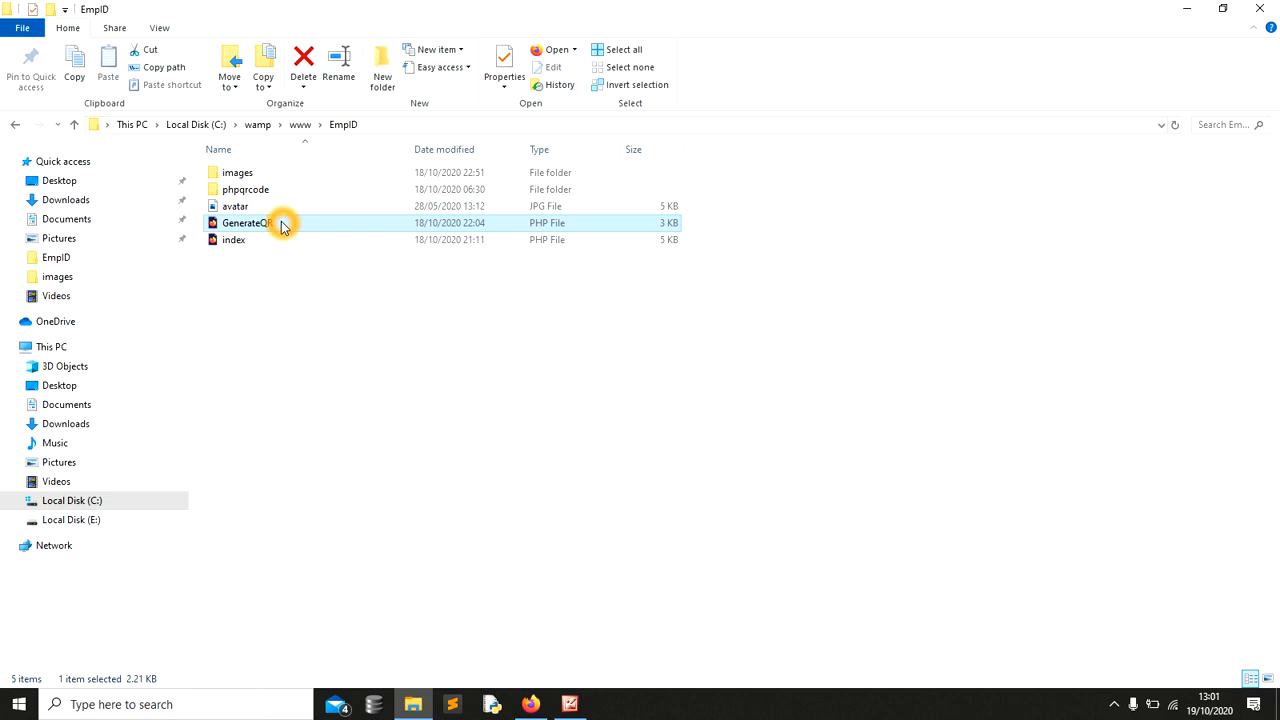
{"action": "mouse_move", "coordinate": [315, 190]}
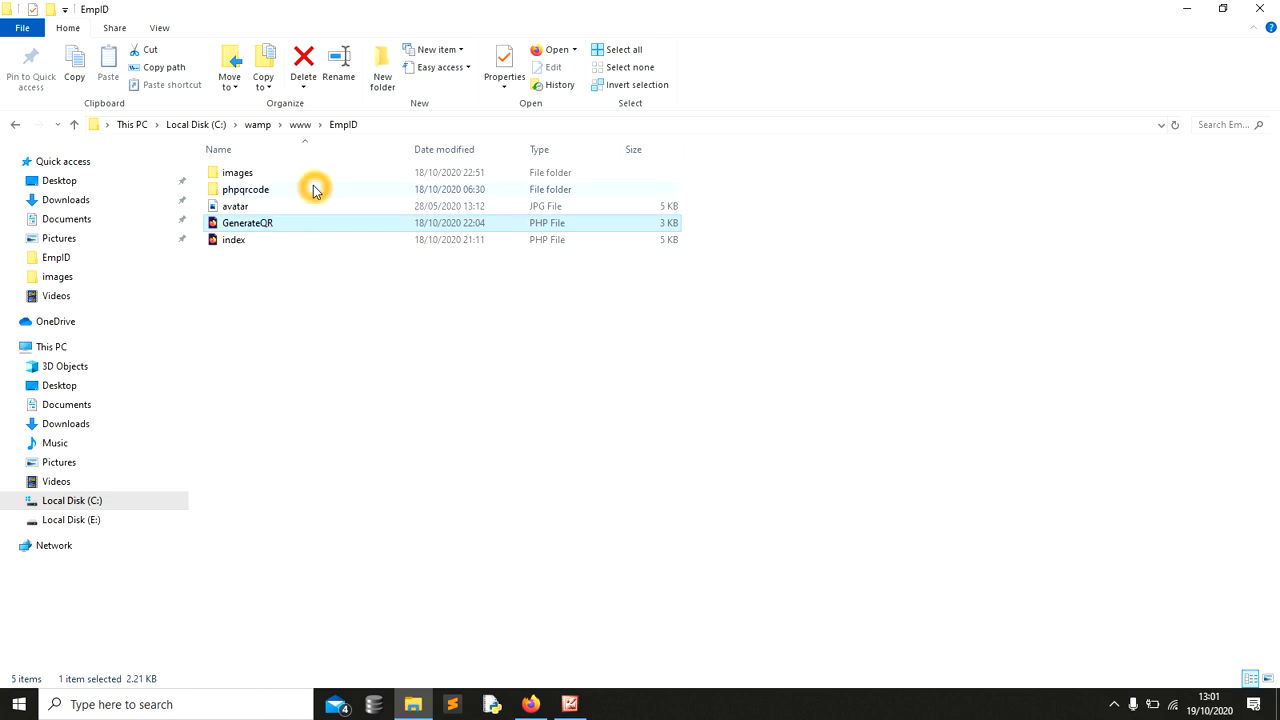
{"action": "mouse_move", "coordinate": [258, 178]}
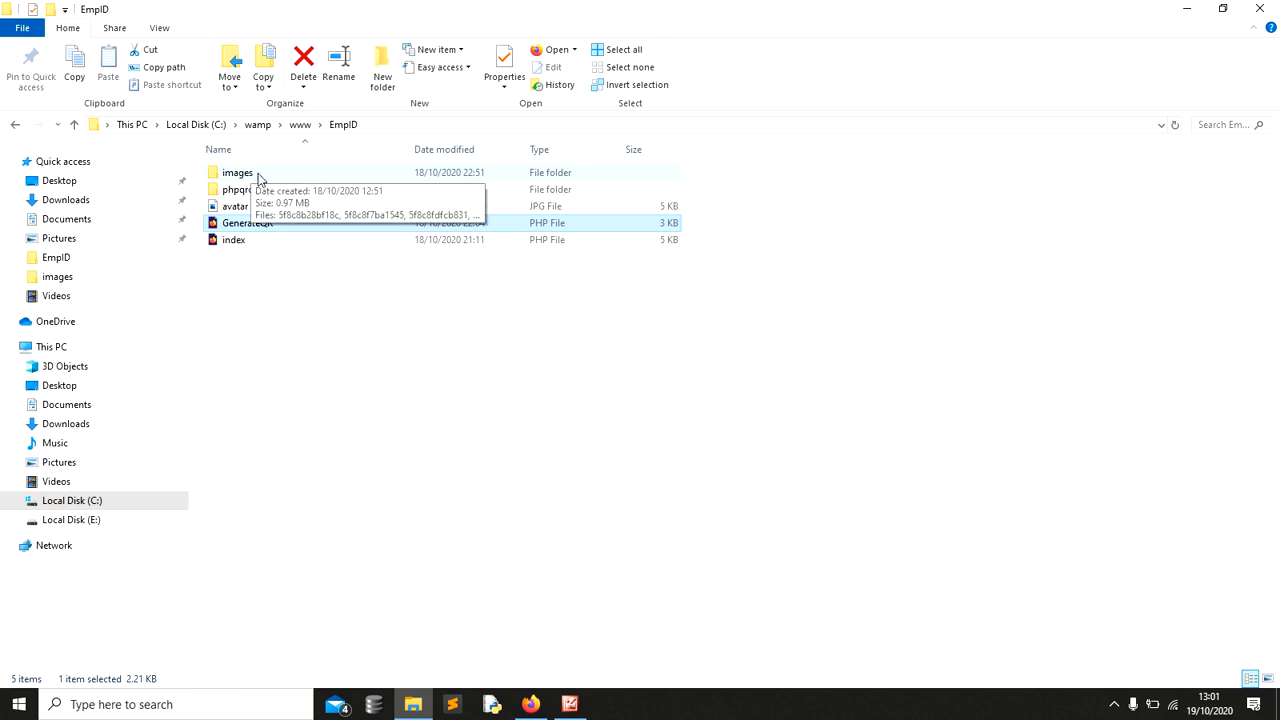
{"action": "mouse_move", "coordinate": [560, 306]}
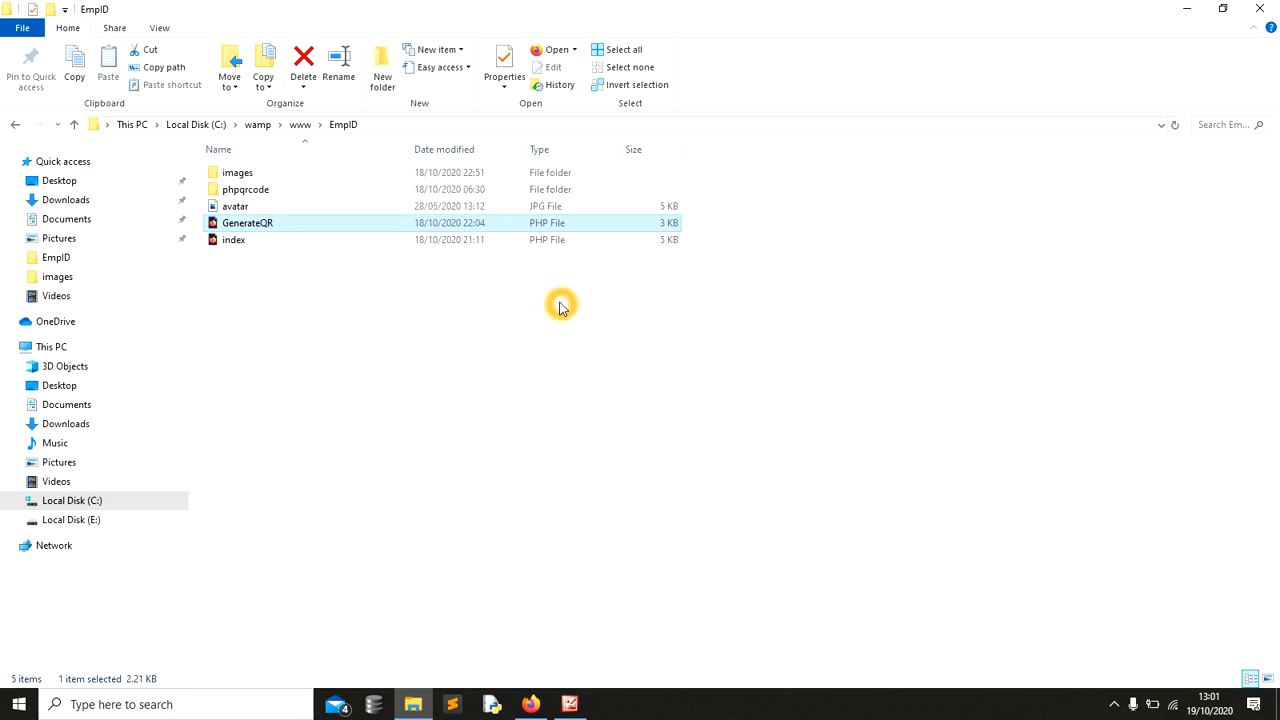
{"action": "mouse_move", "coordinate": [607, 478]}
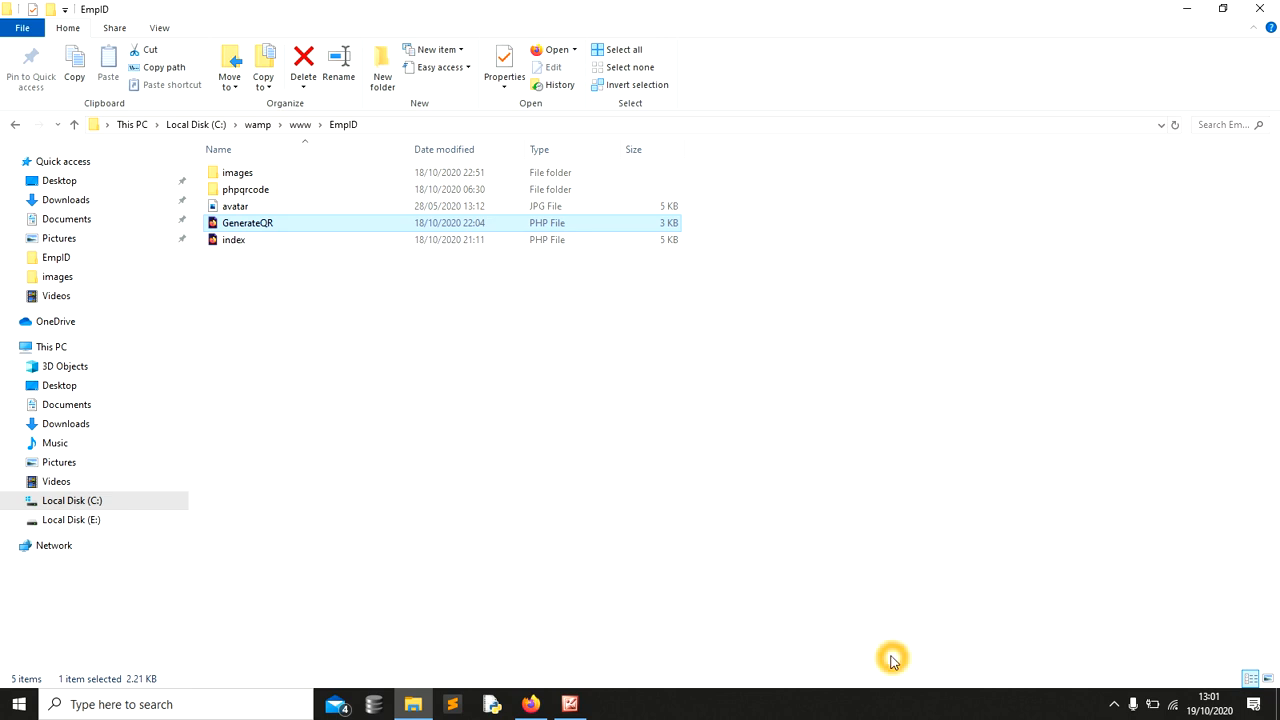
{"action": "mouse_move", "coordinate": [1107, 697]}
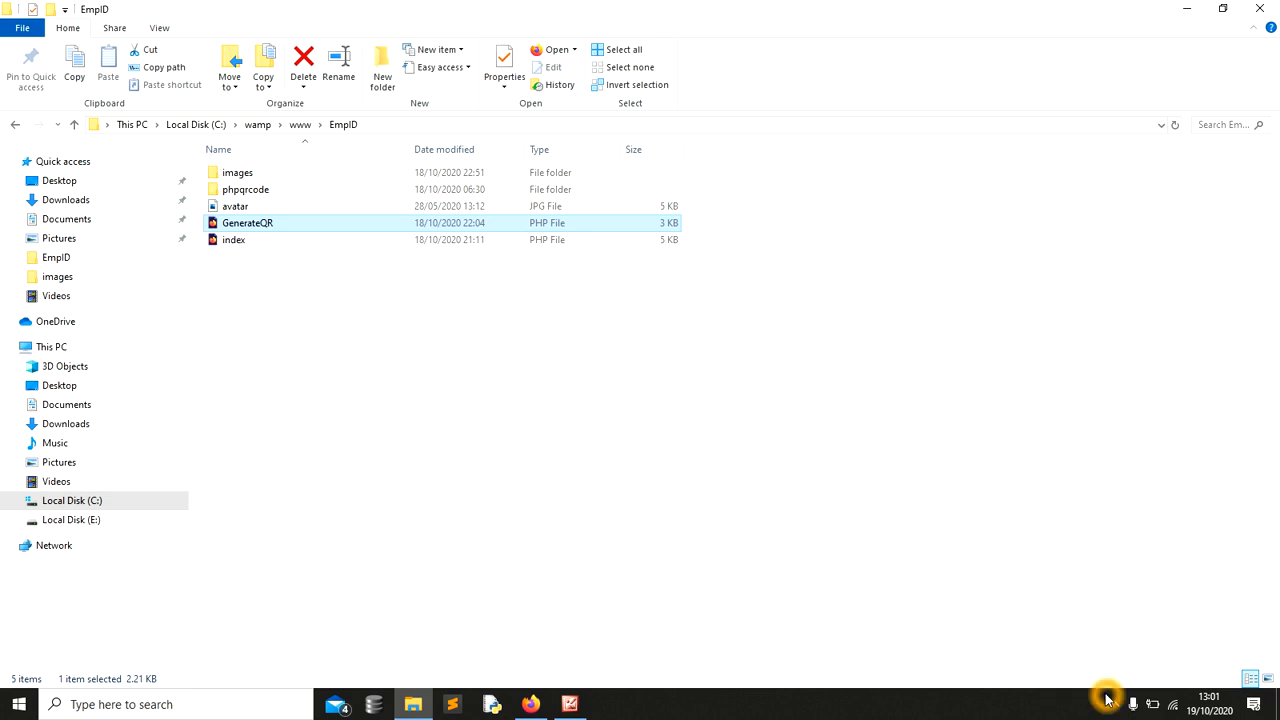
{"action": "left_click", "coordinate": [1110, 700]}
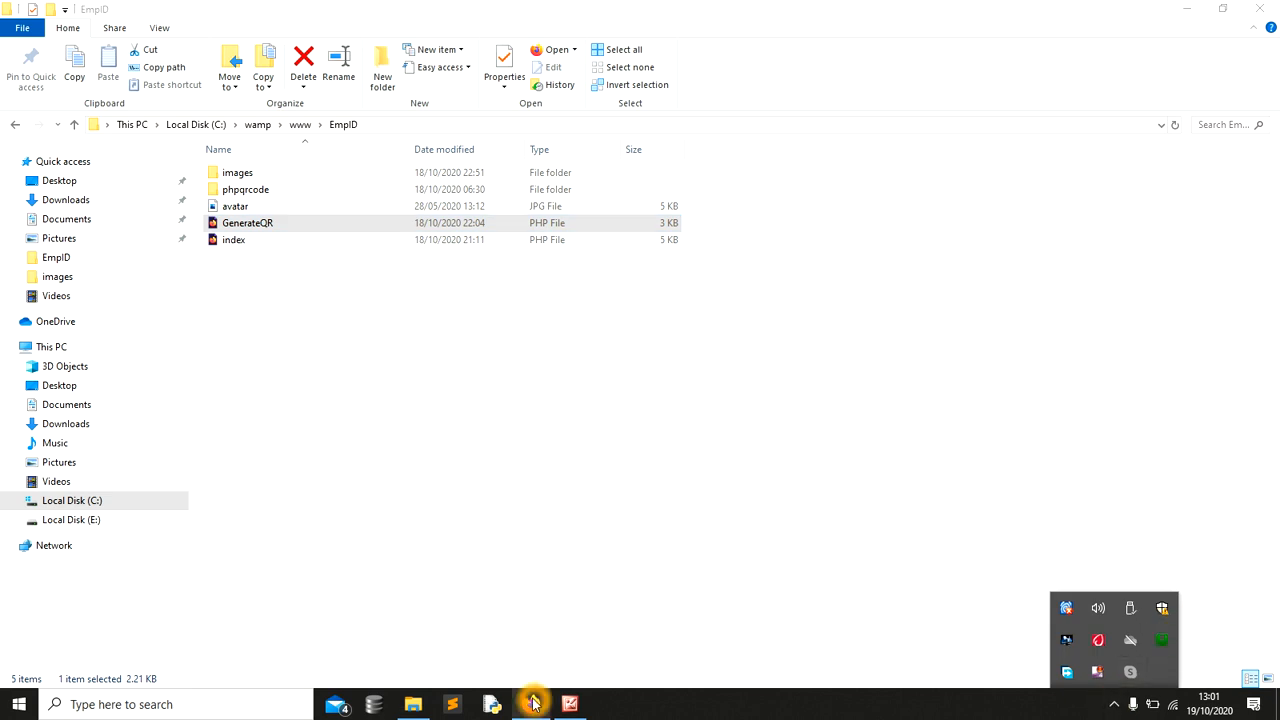
{"action": "left_click", "coordinate": [532, 704]}
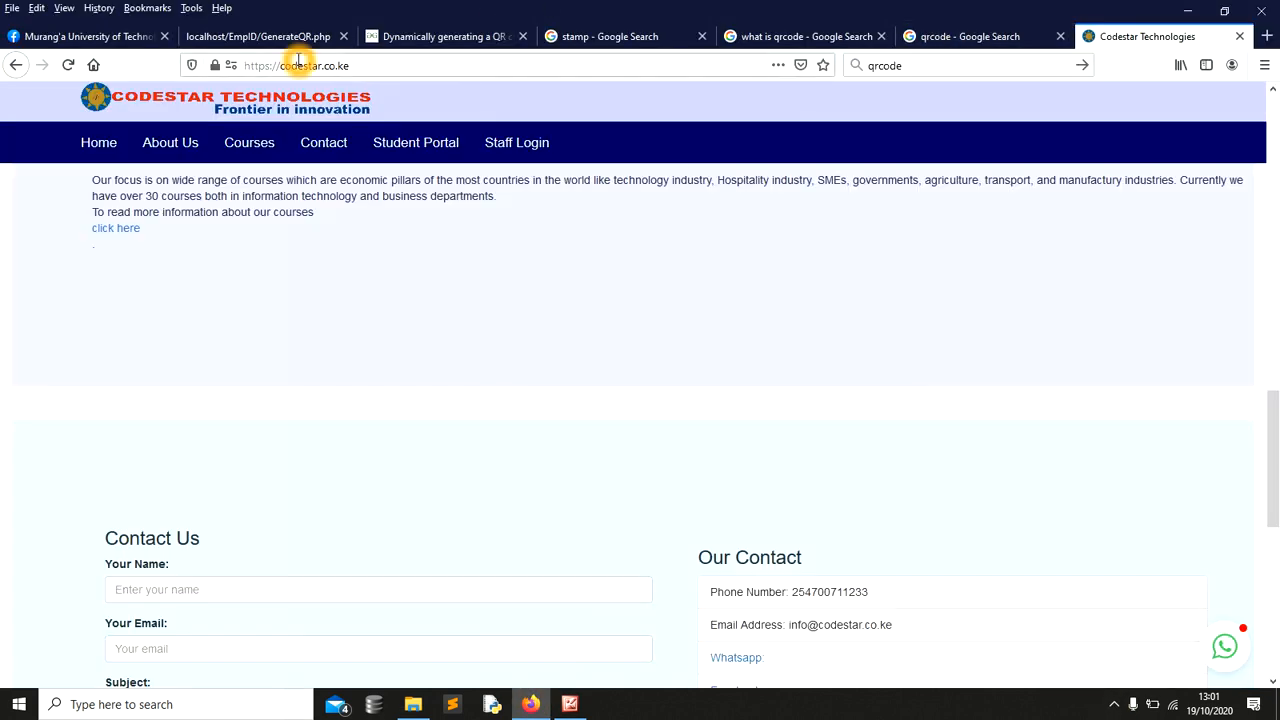
Load localhost in a new tab and open the EmpID project's Staff ID Form
{"action": "left_click", "coordinate": [1264, 36]}
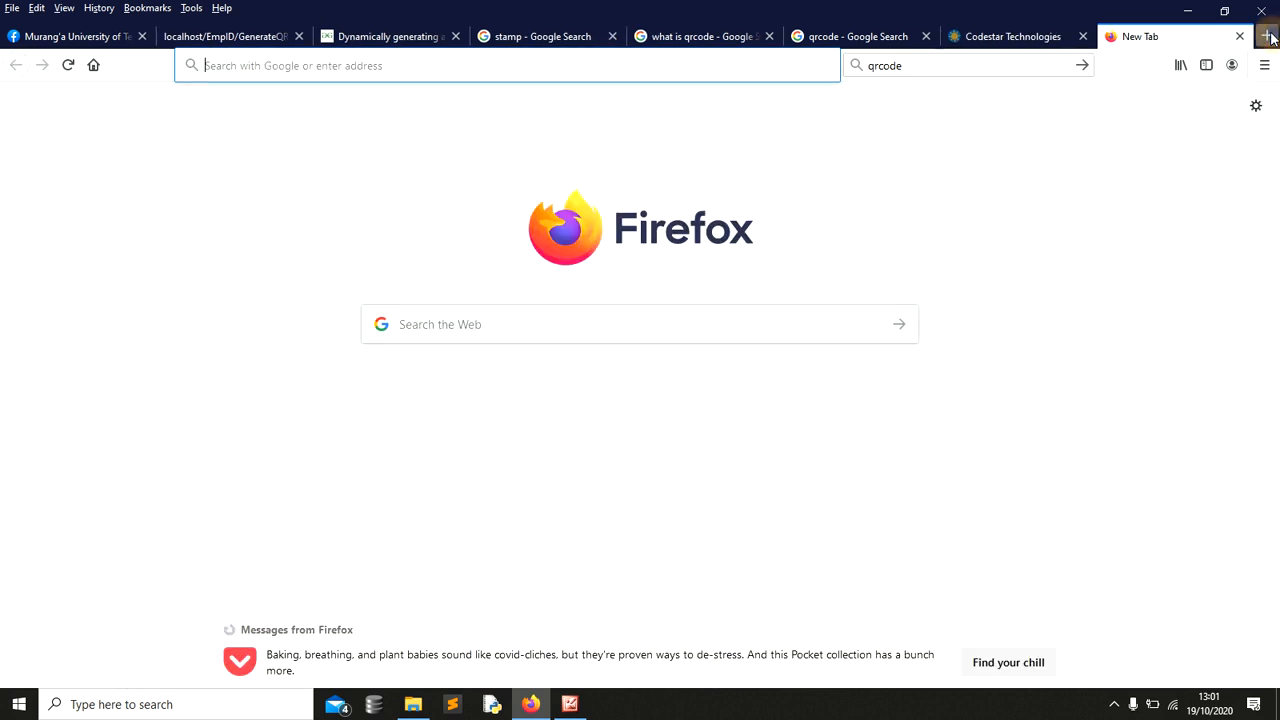
{"action": "left_click", "coordinate": [333, 65]}
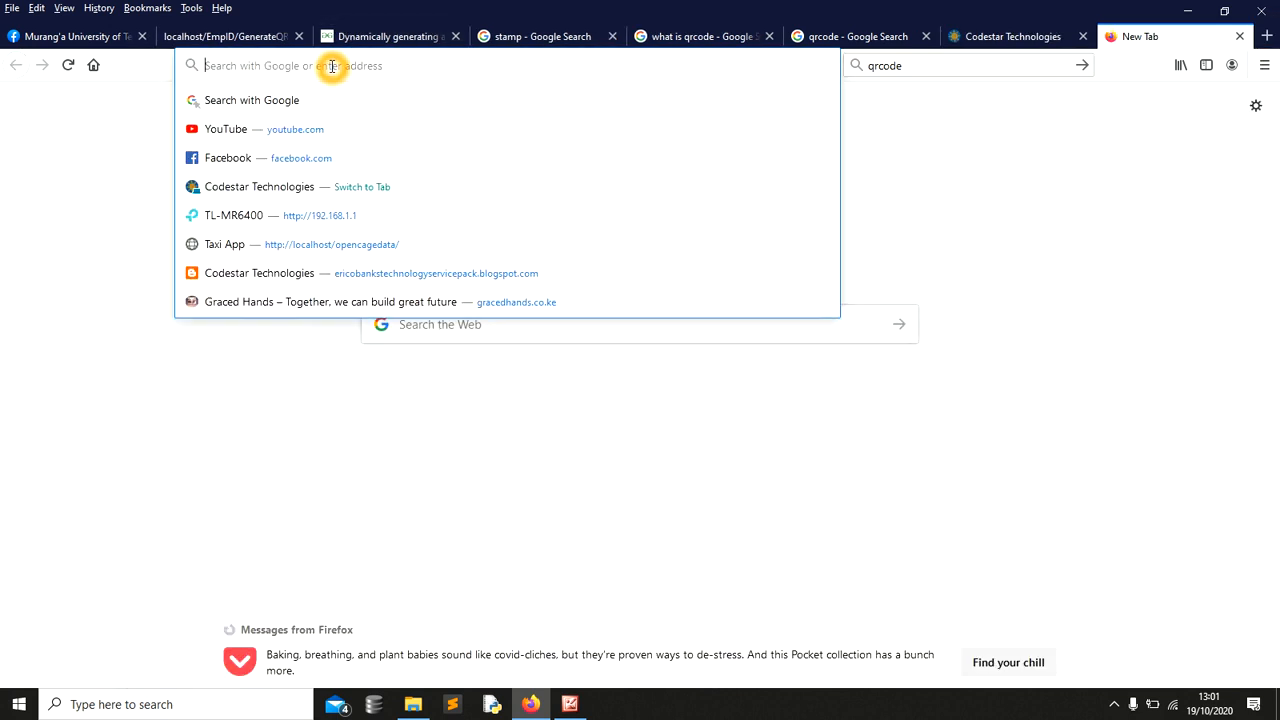
{"action": "type", "text": "localhost"}
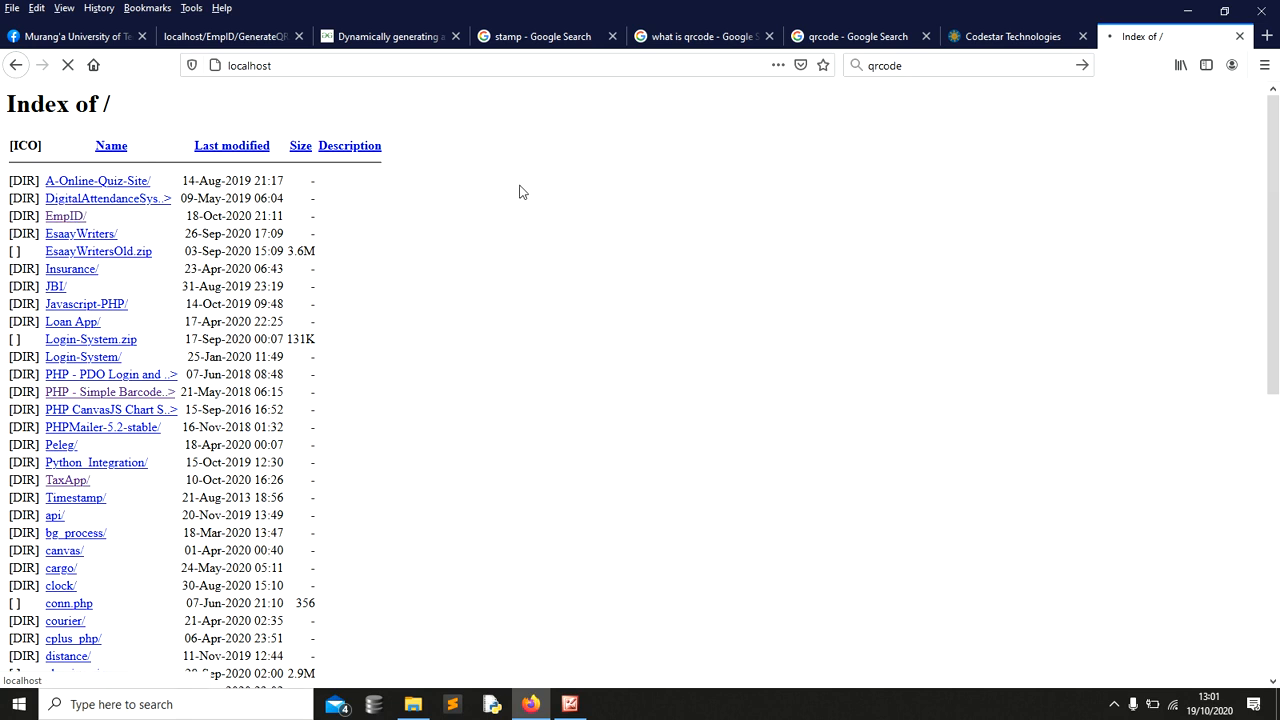
{"action": "left_click", "coordinate": [65, 215]}
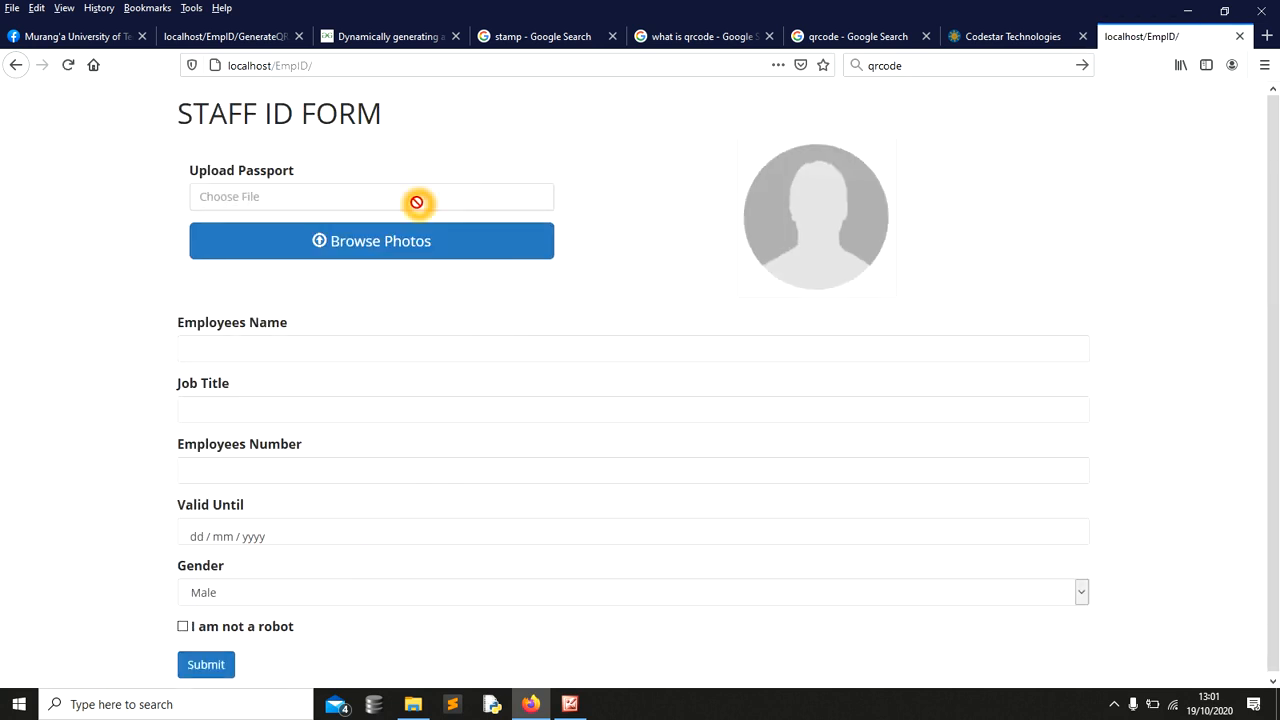
{"action": "mouse_move", "coordinate": [389, 241]}
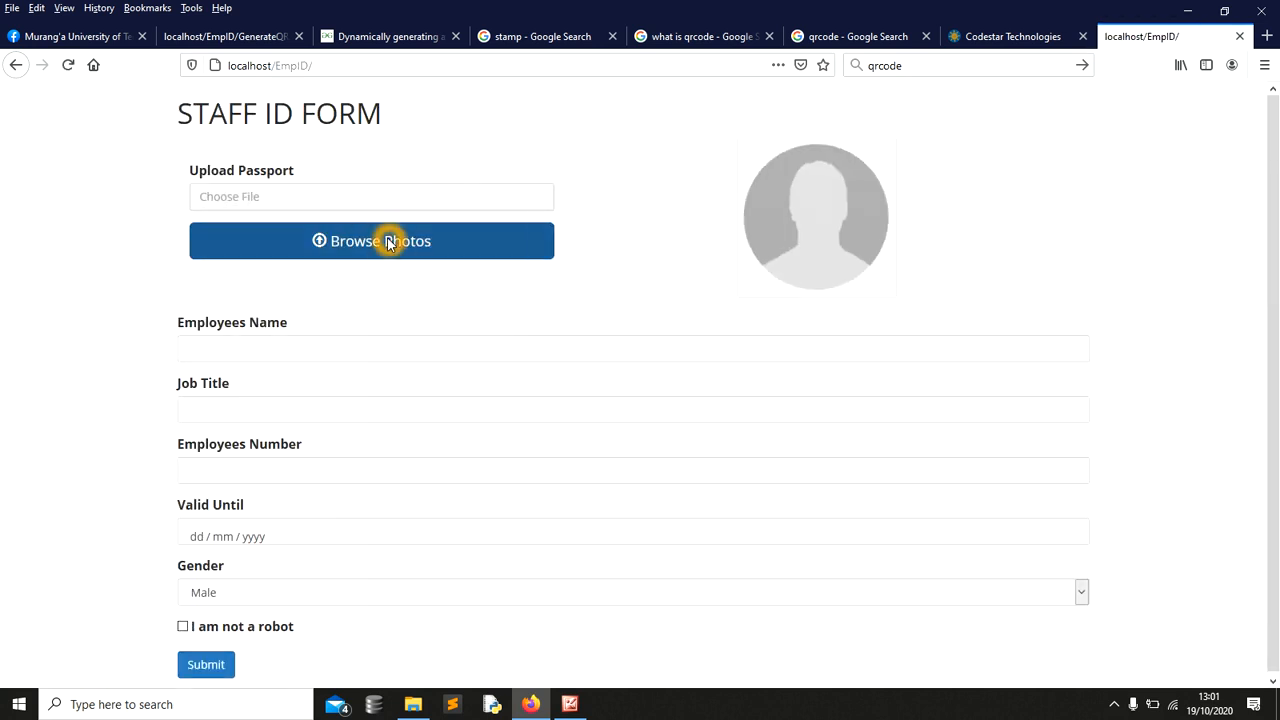
Upload passport.jpg as the staff photo so its preview replaces the placeholder
{"action": "left_click", "coordinate": [371, 241]}
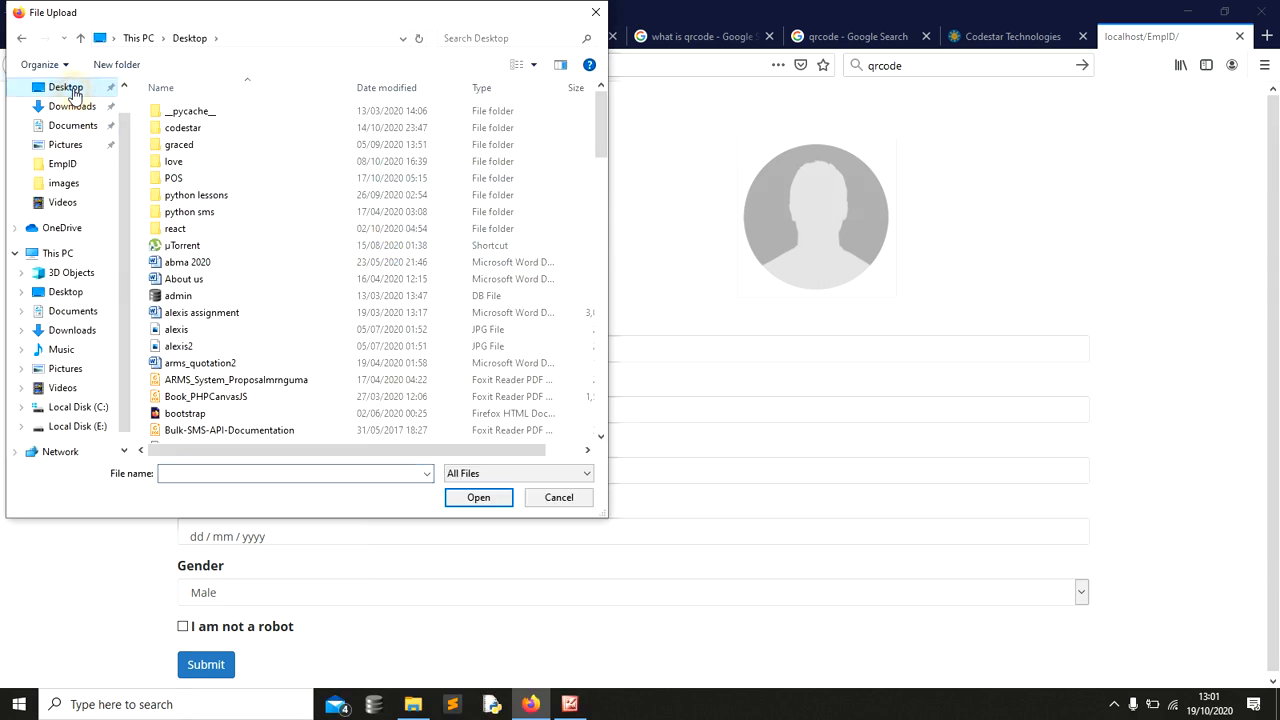
{"action": "left_click", "coordinate": [246, 473]}
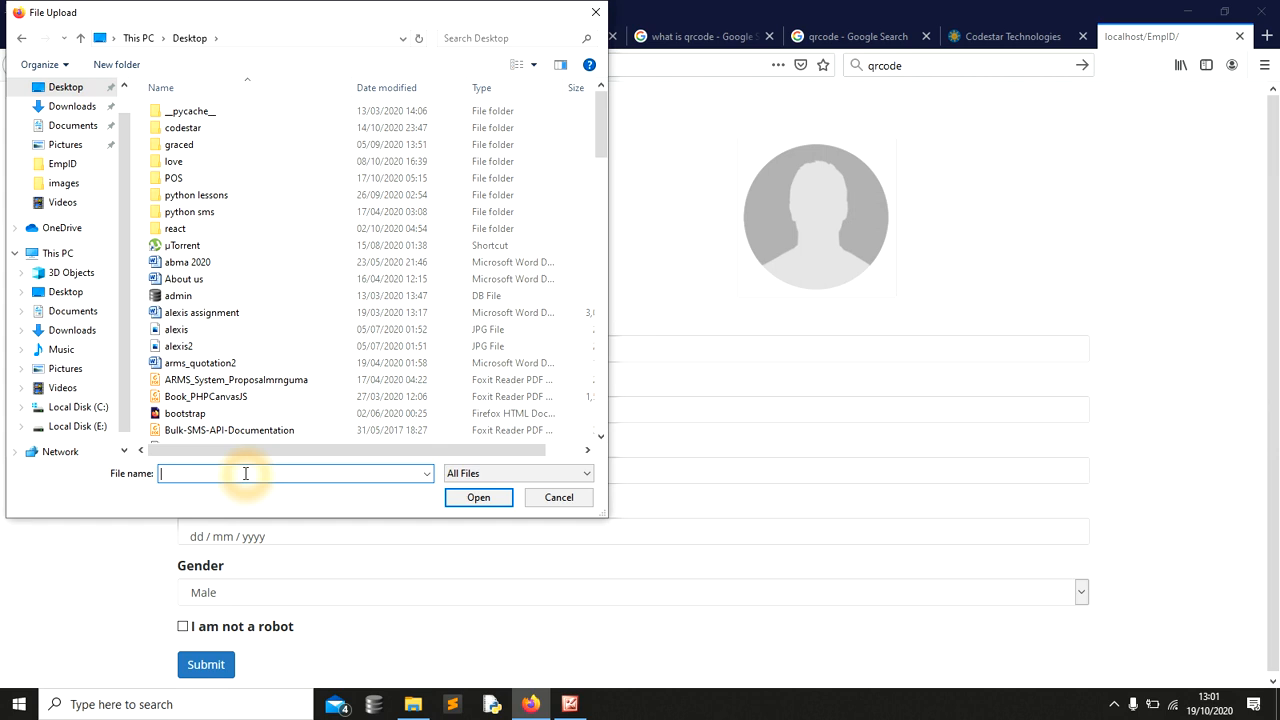
{"action": "type", "text": "pa"}
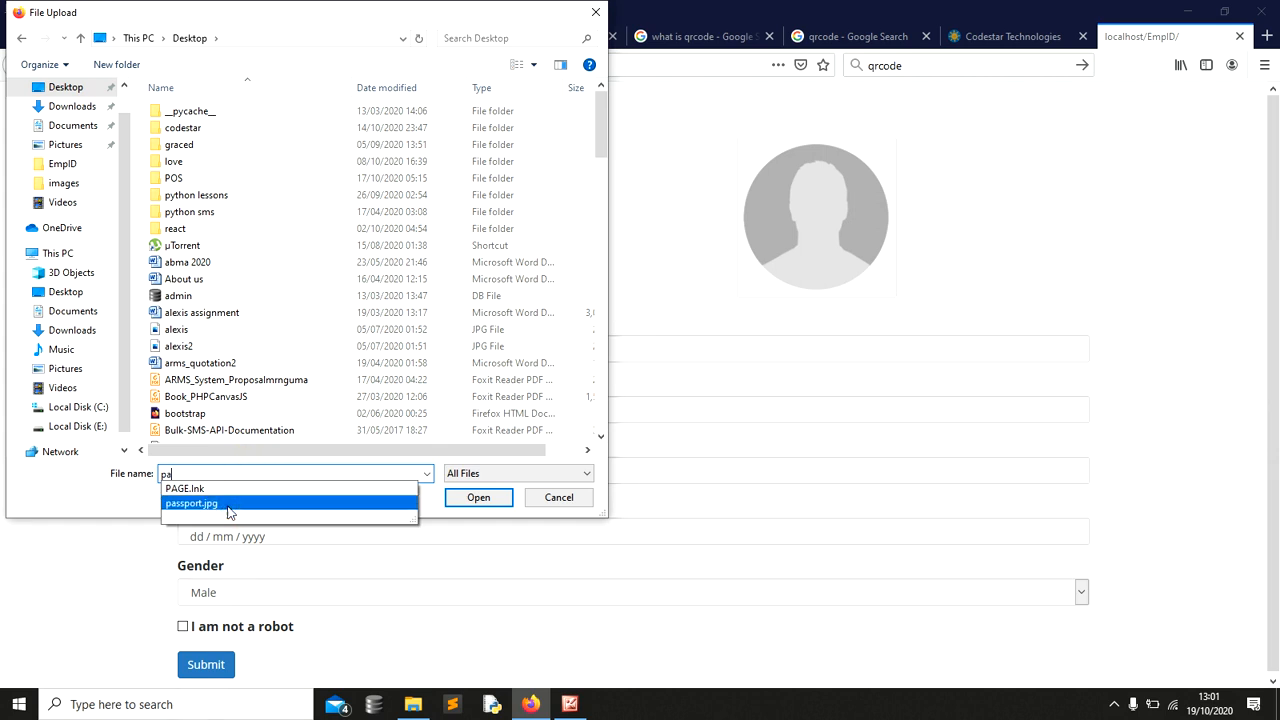
{"action": "left_click", "coordinate": [478, 497]}
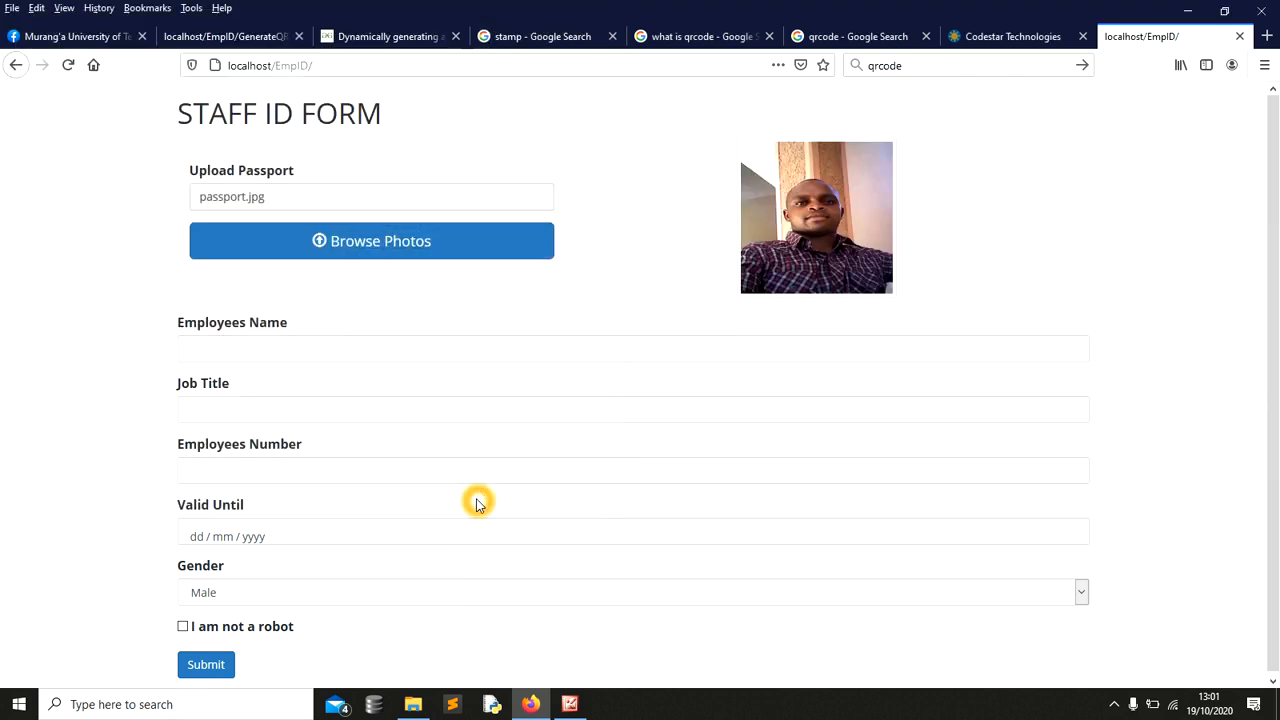
{"action": "mouse_move", "coordinate": [909, 250]}
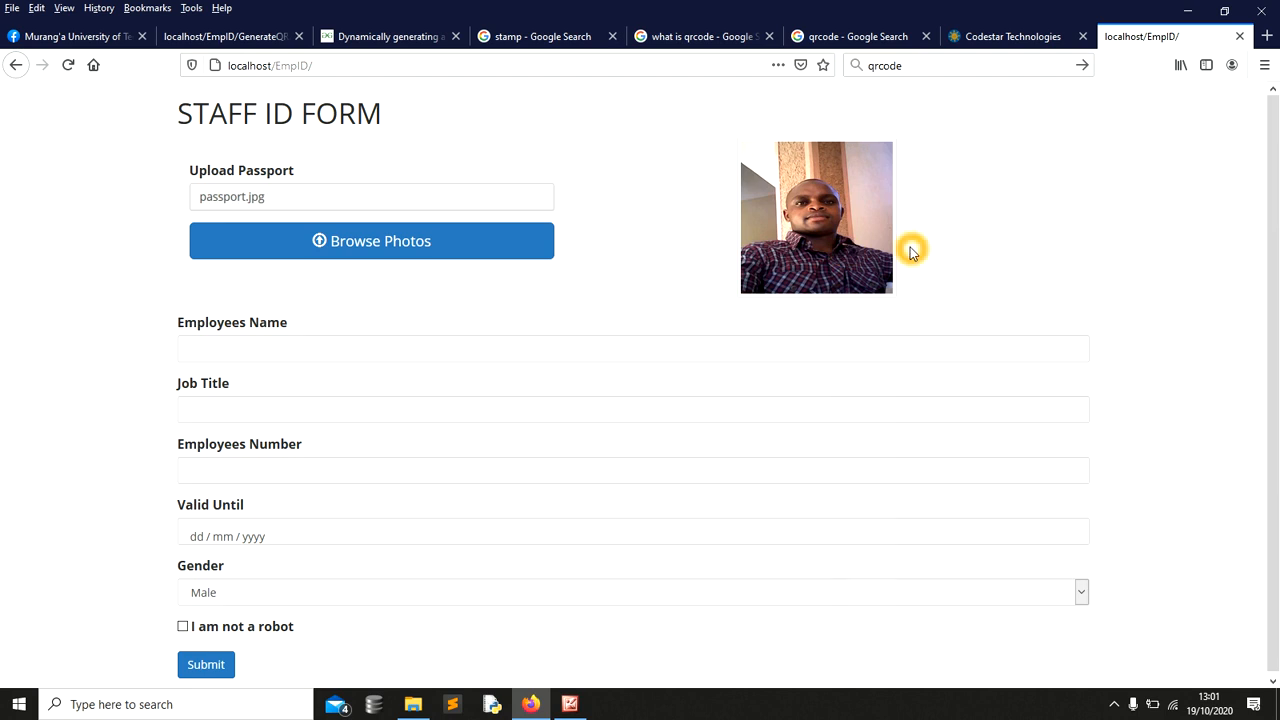
{"action": "mouse_move", "coordinate": [1277, 210]}
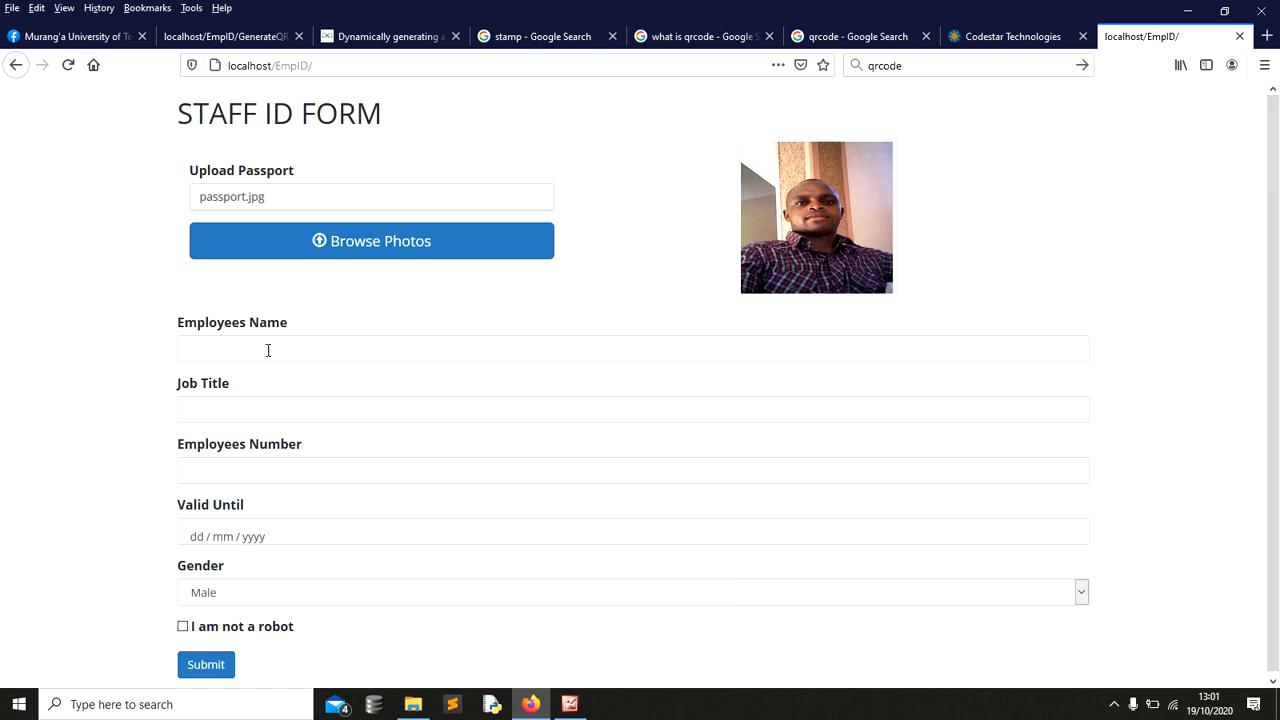
{"action": "type", "text": "Kya"}
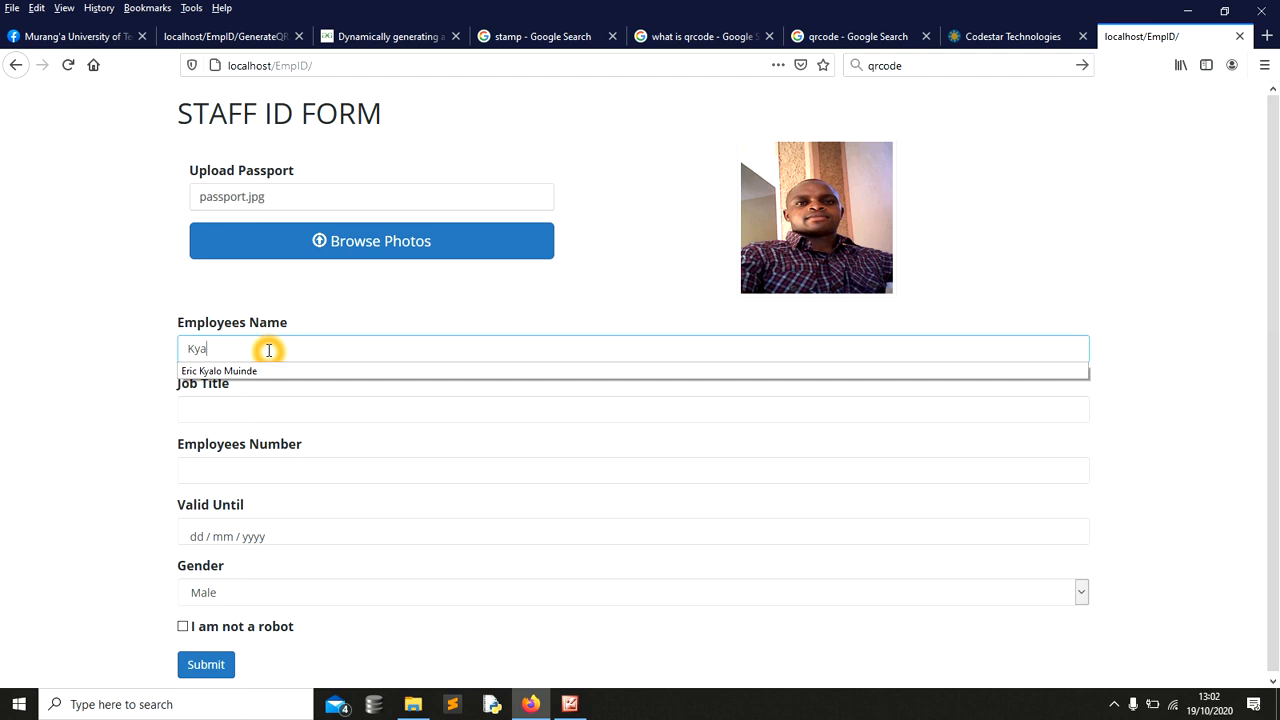
{"action": "left_click", "coordinate": [219, 371]}
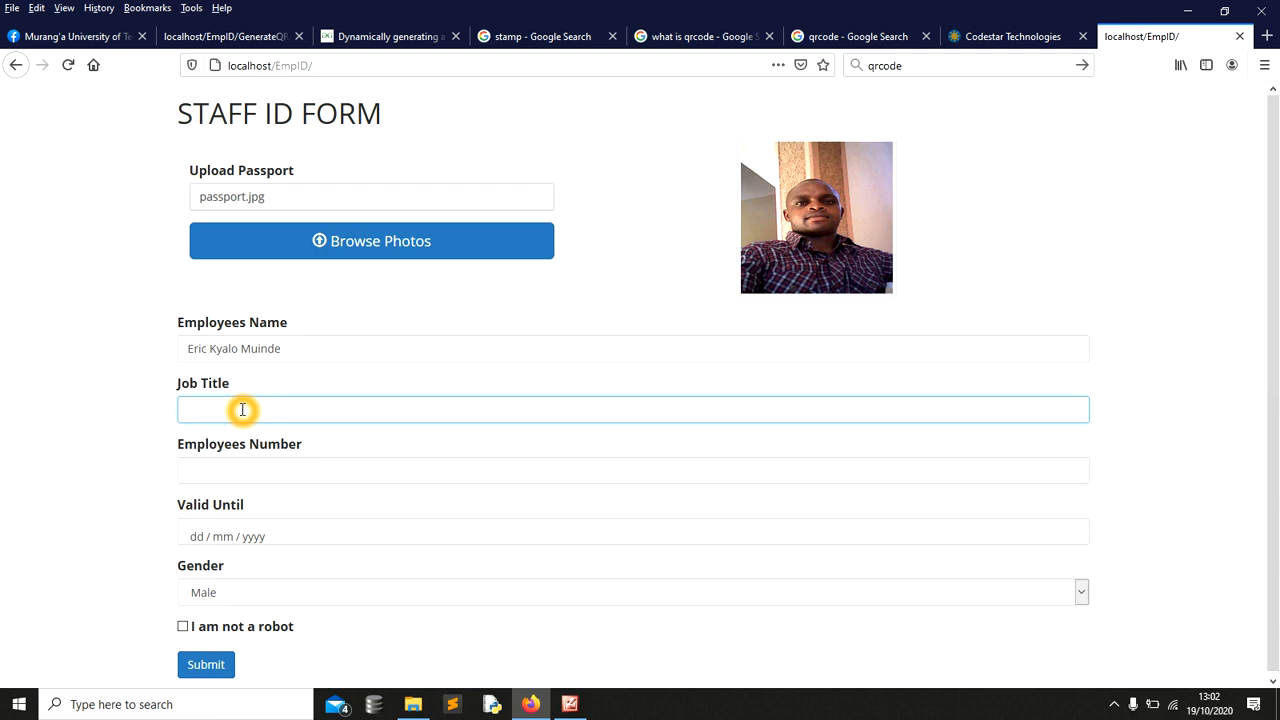
{"action": "type", "text": "s"}
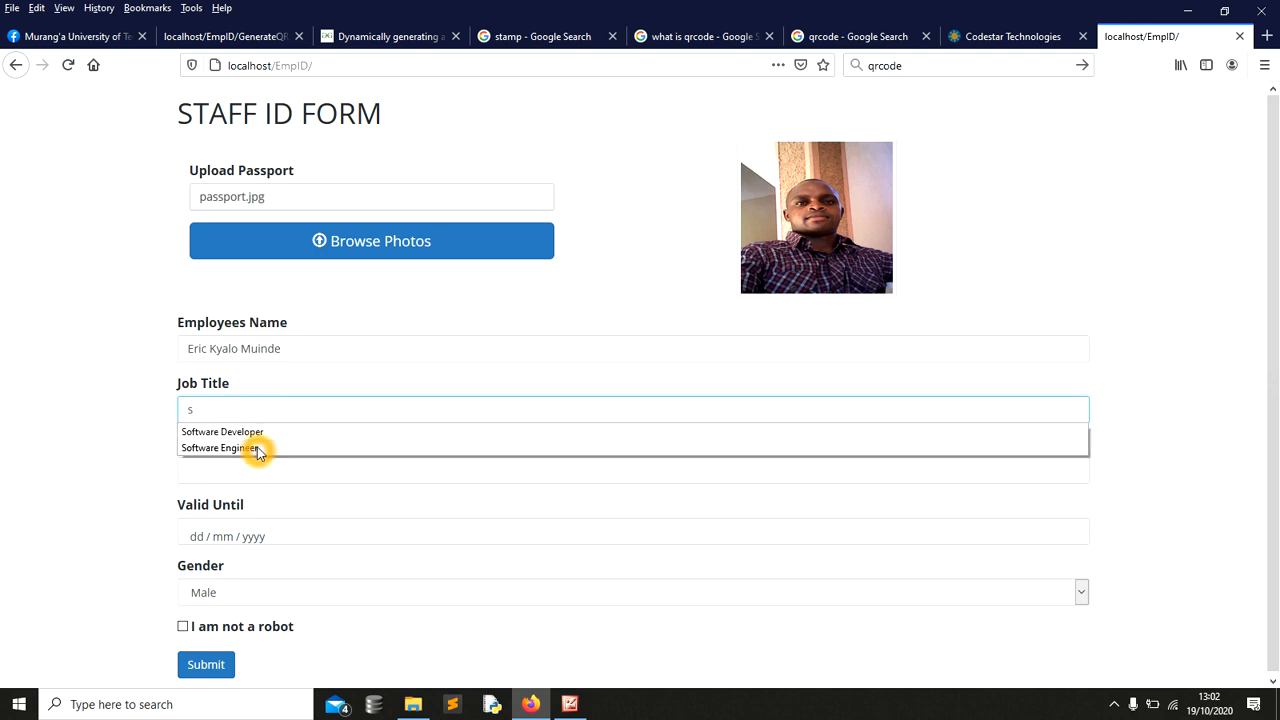
{"action": "left_click", "coordinate": [221, 431]}
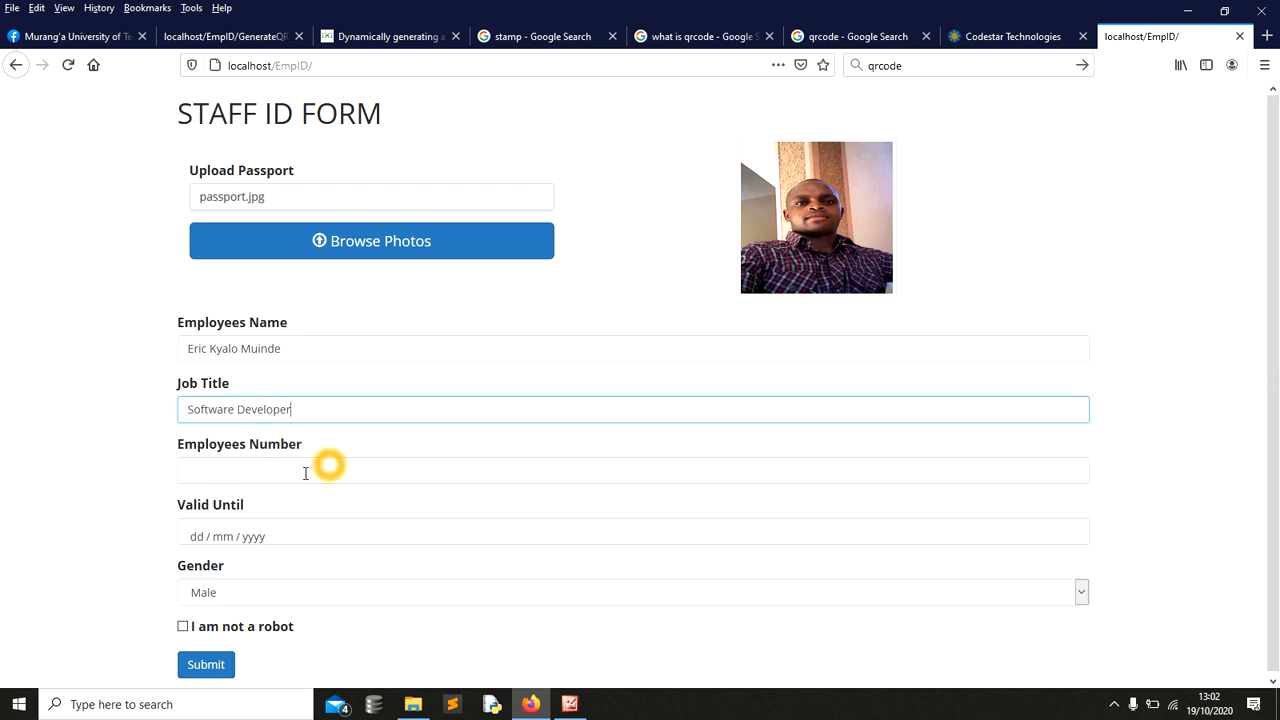
{"action": "left_click", "coordinate": [325, 473]}
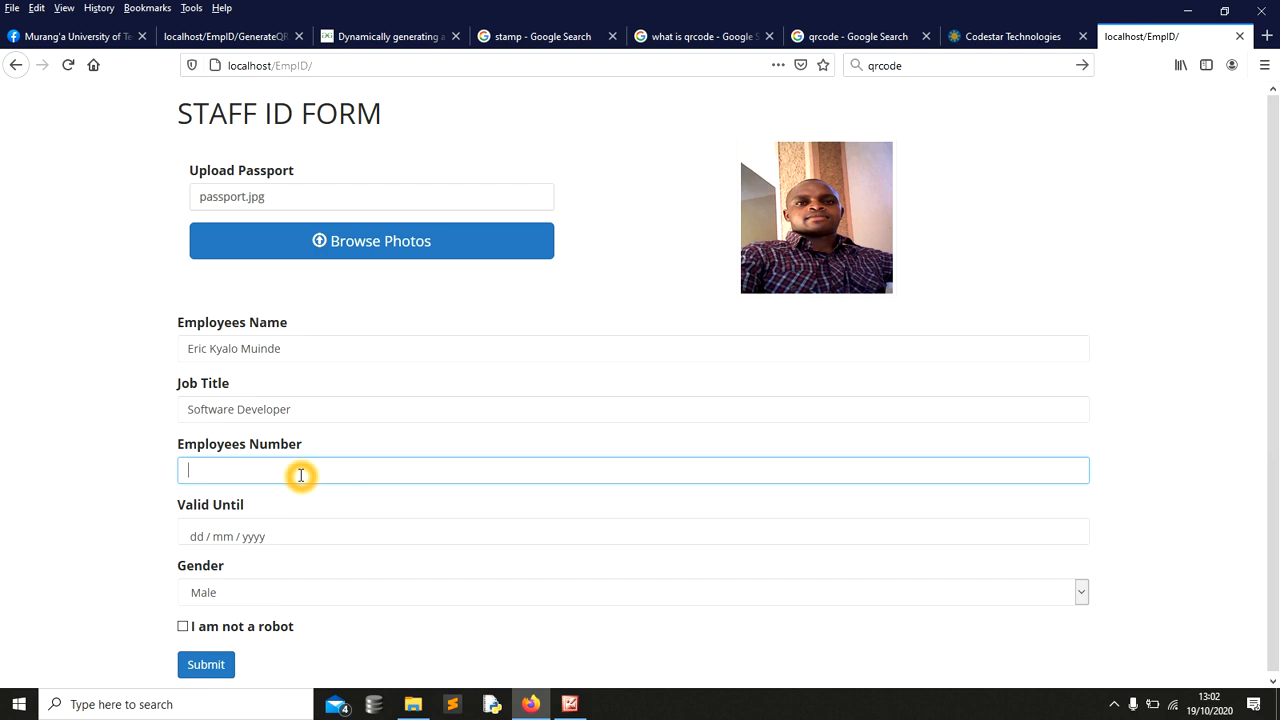
{"action": "type", "text": "CT0012020"}
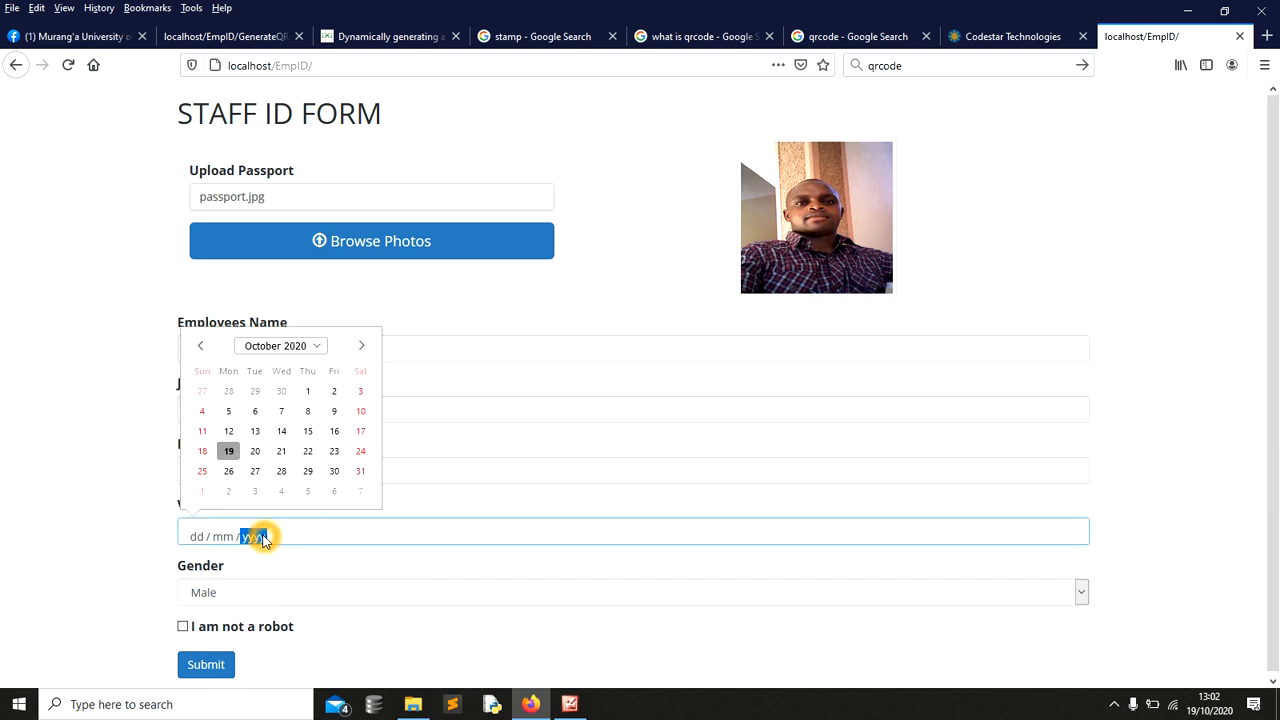
{"action": "left_click", "coordinate": [255, 535]}
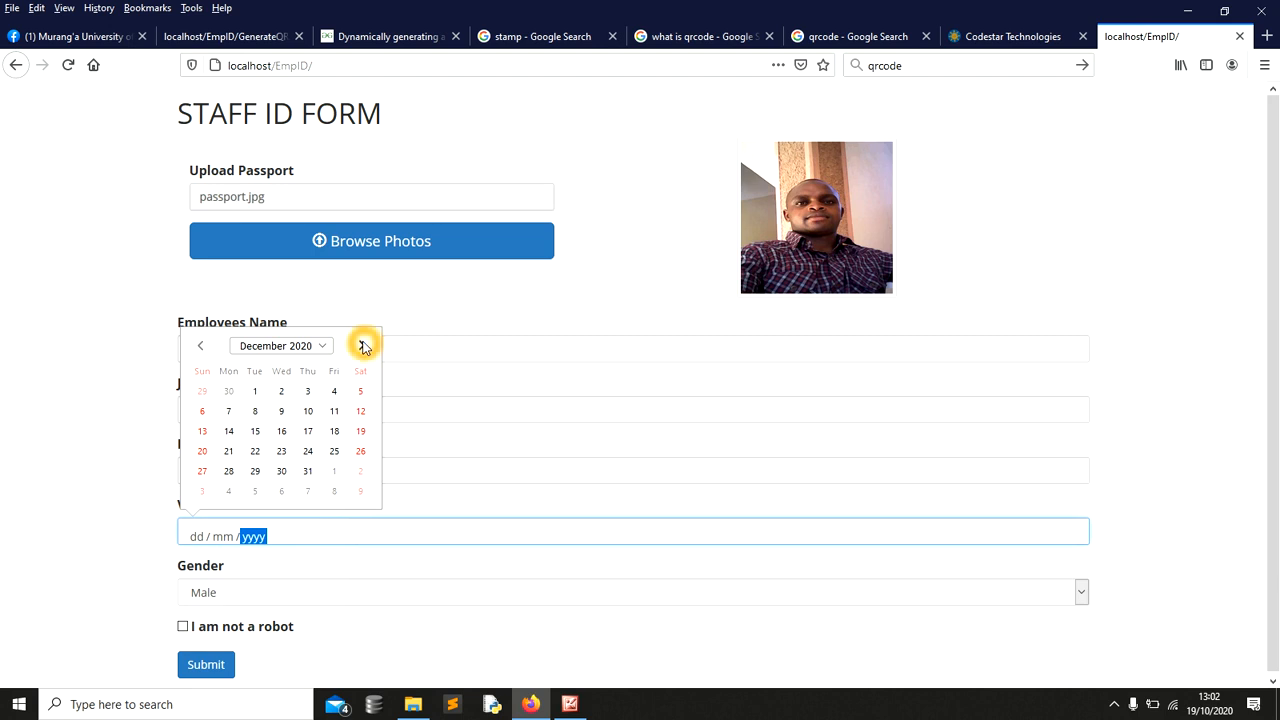
Set the Valid Until date to 01/01/2022 in the date picker
{"action": "left_click", "coordinate": [363, 345]}
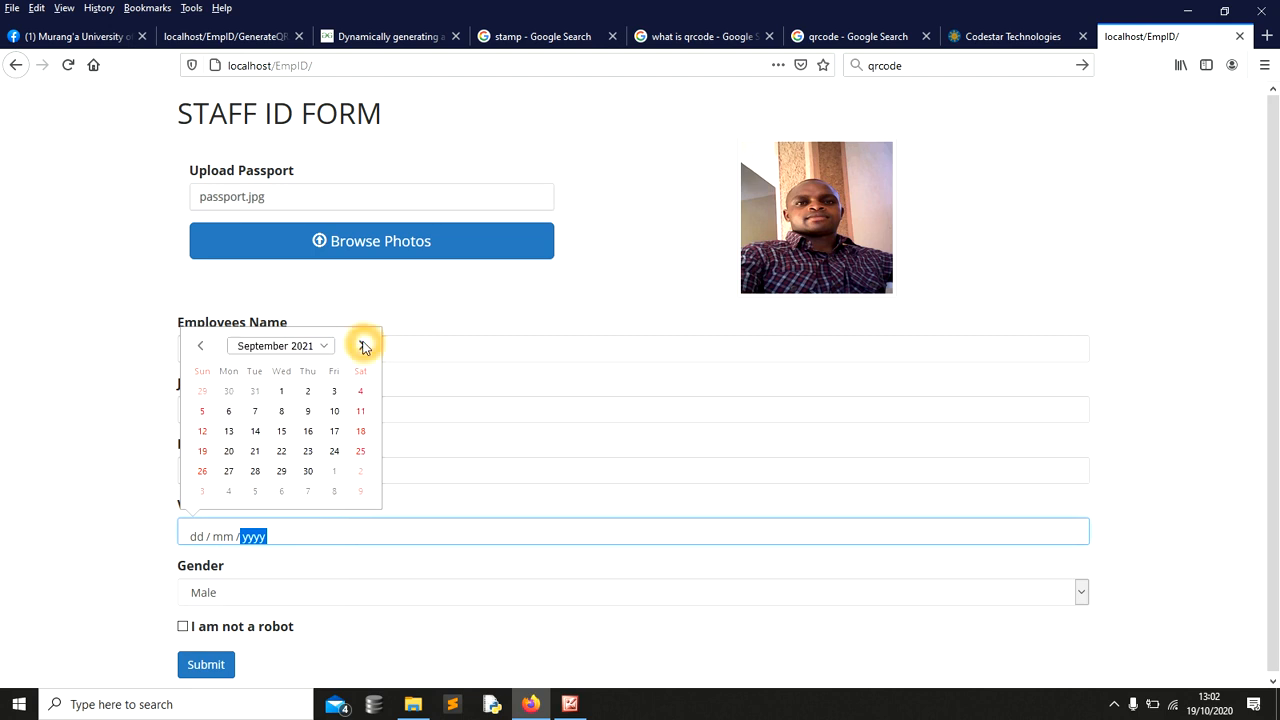
{"action": "left_click", "coordinate": [362, 345]}
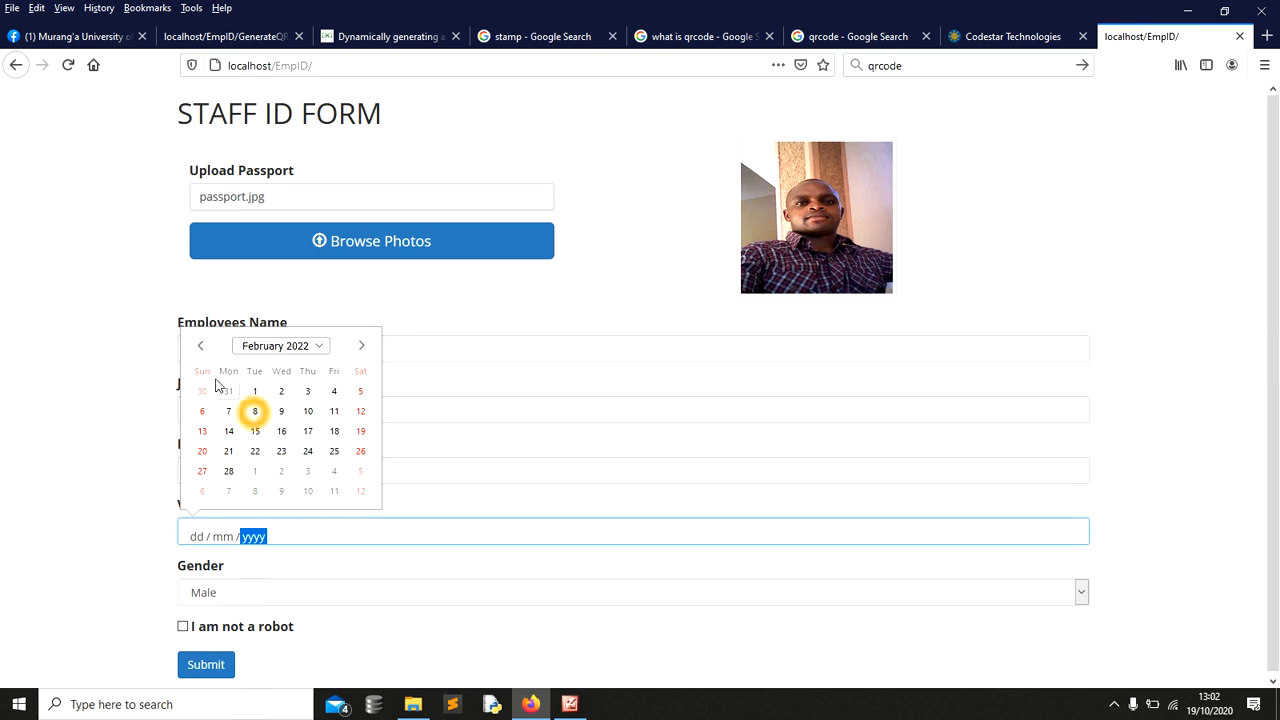
{"action": "left_click", "coordinate": [199, 345]}
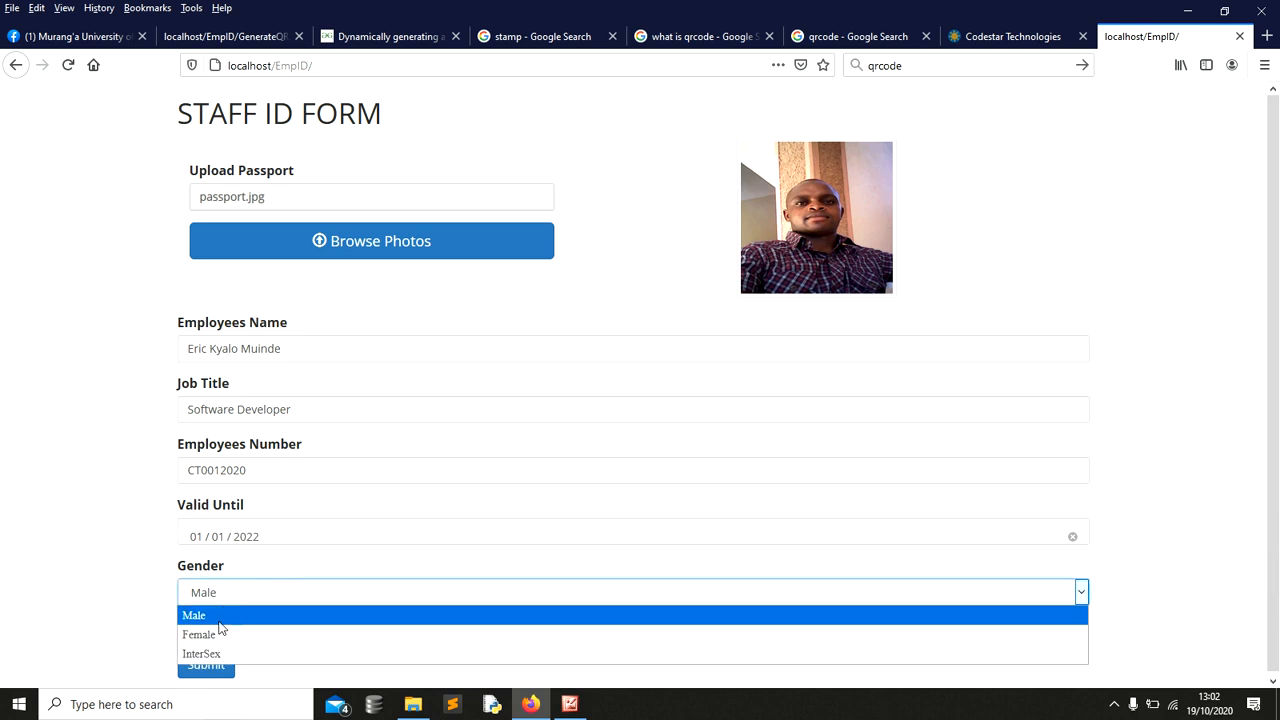
Submit the form with gender Male and the not-a-robot check ticked
{"action": "left_click", "coordinate": [193, 614]}
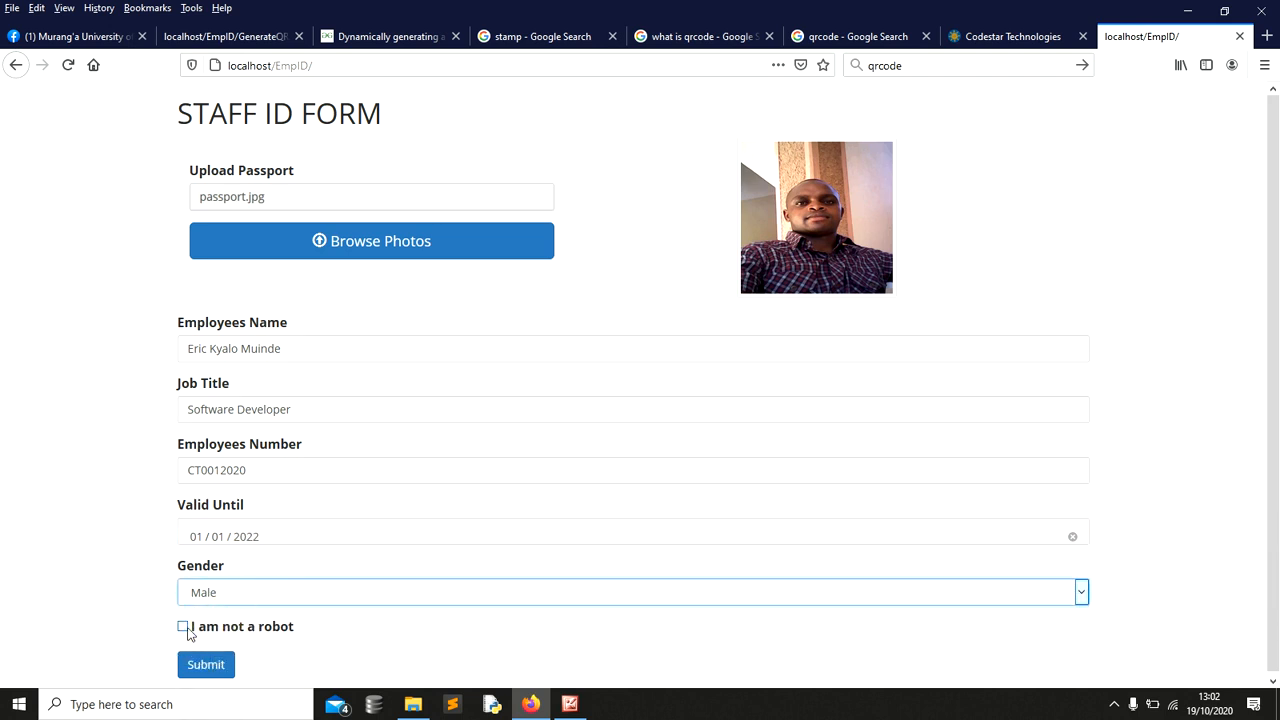
{"action": "left_click", "coordinate": [182, 627]}
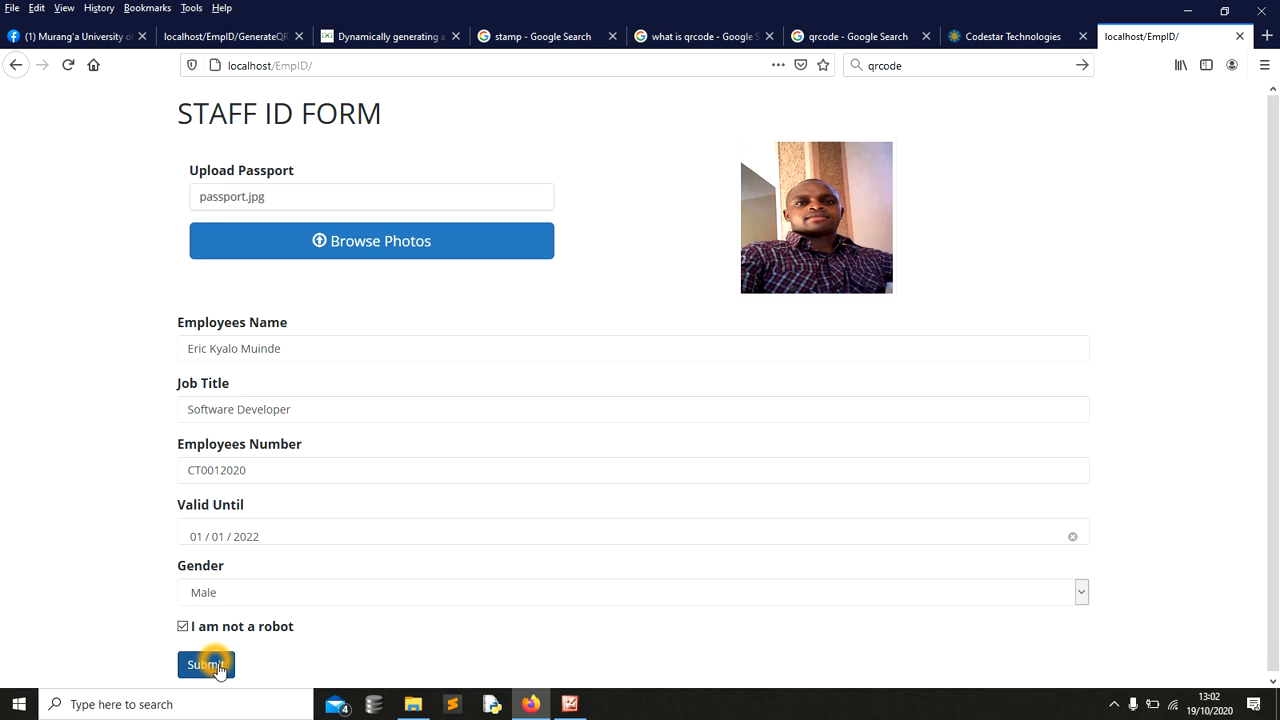
{"action": "left_click", "coordinate": [205, 665]}
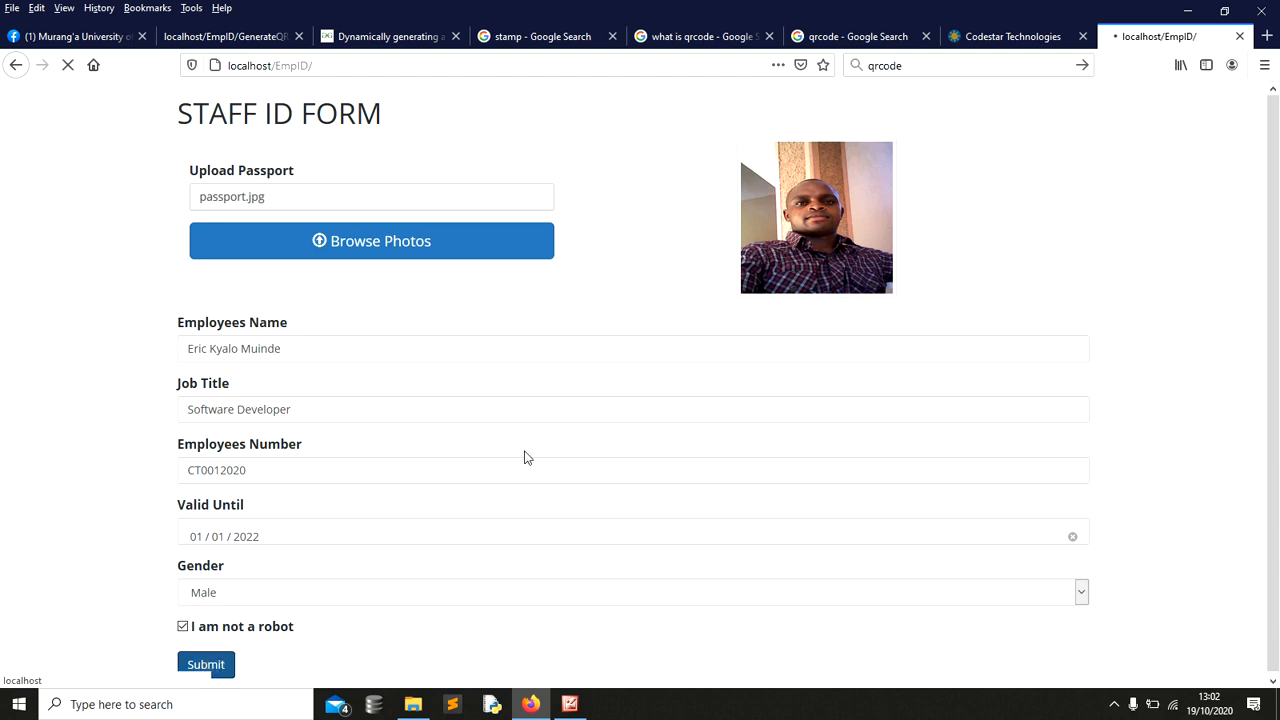
{"action": "left_click", "coordinate": [205, 664]}
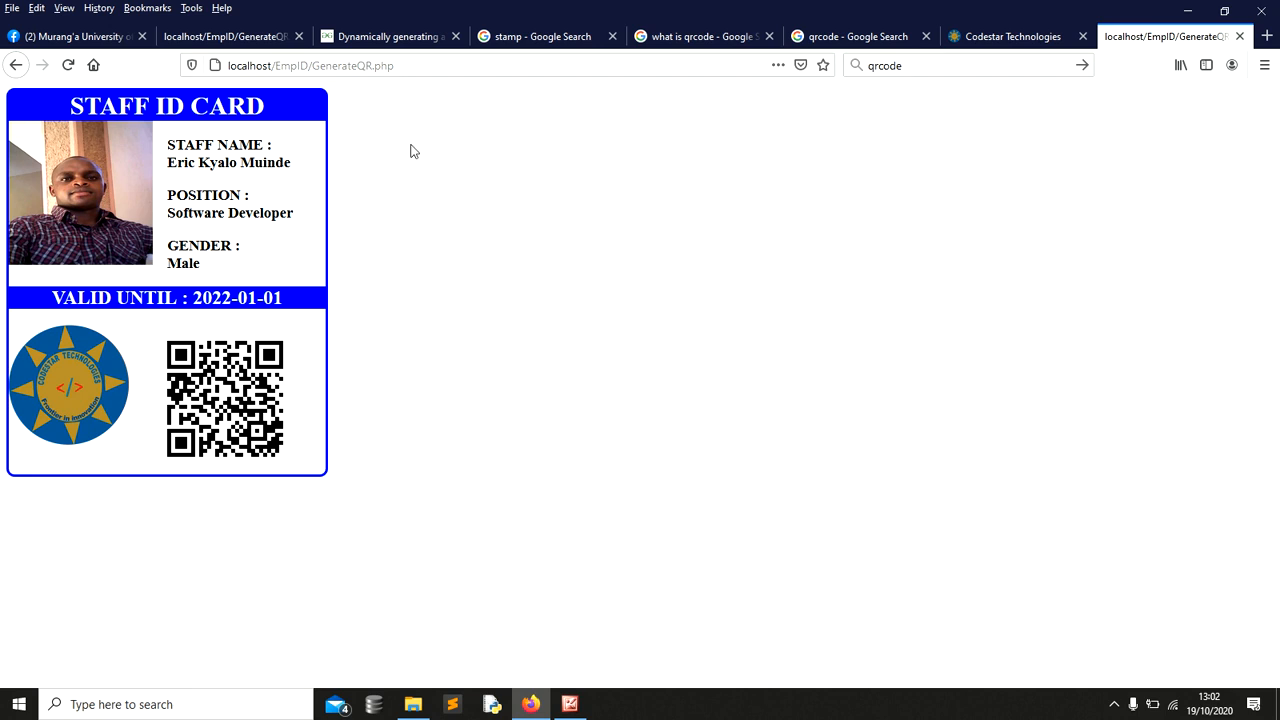
{"action": "mouse_move", "coordinate": [281, 337]}
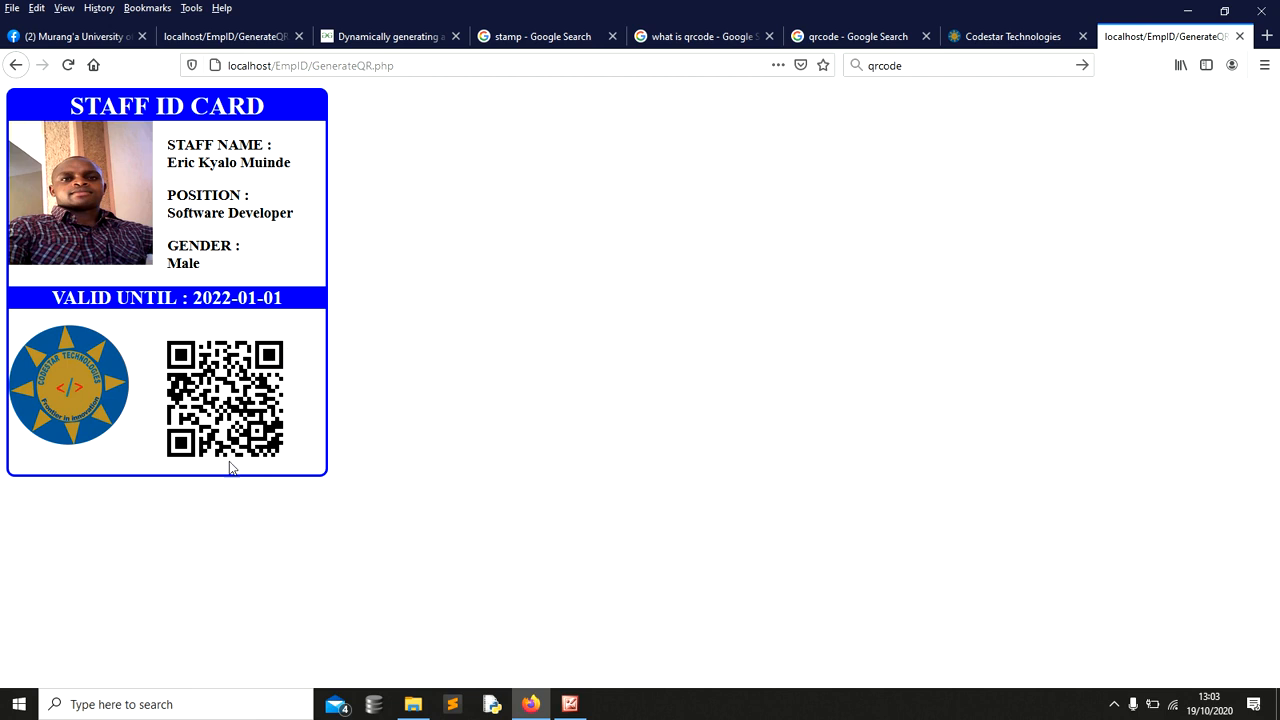
{"action": "mouse_move", "coordinate": [320, 413]}
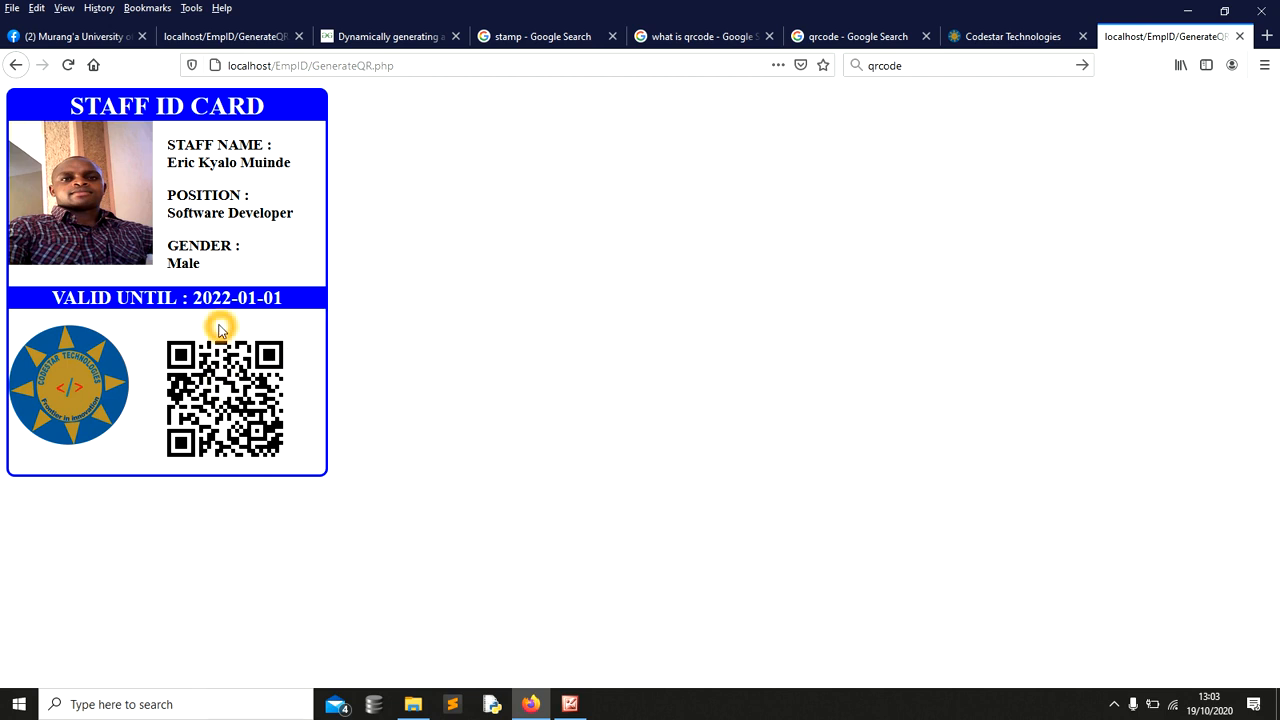
{"action": "mouse_move", "coordinate": [170, 430]}
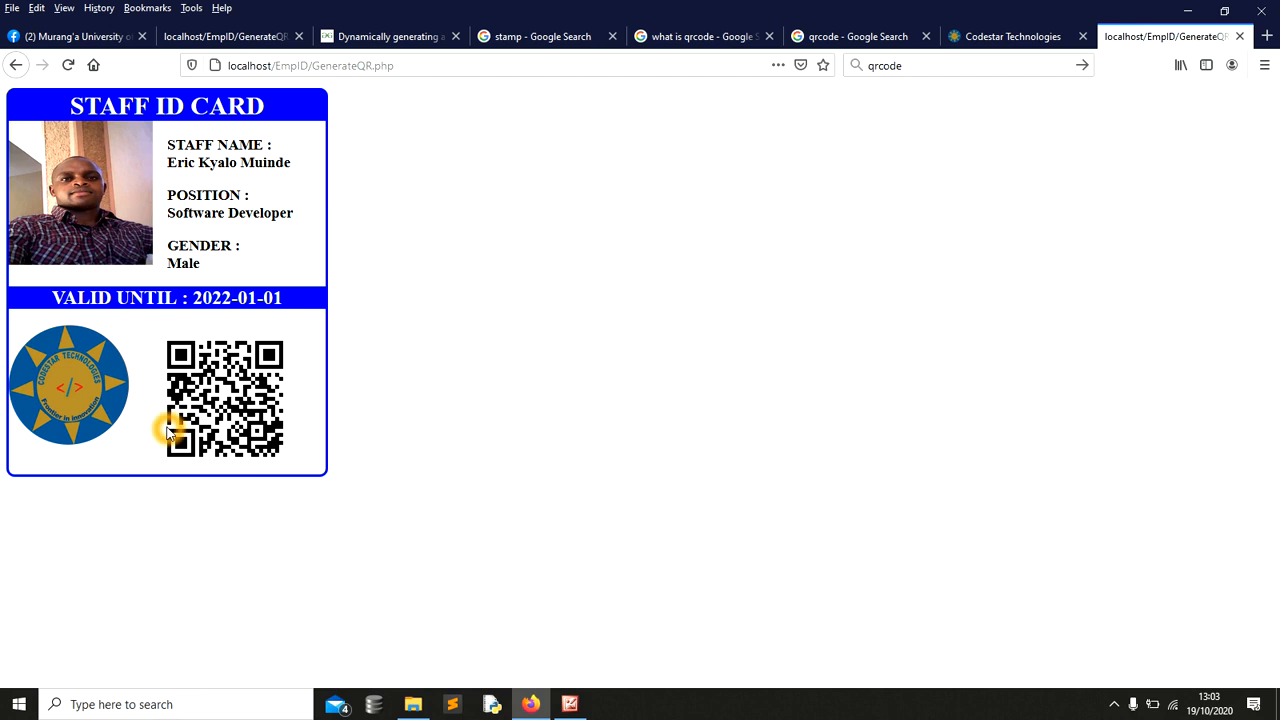
{"action": "mouse_move", "coordinate": [150, 413]}
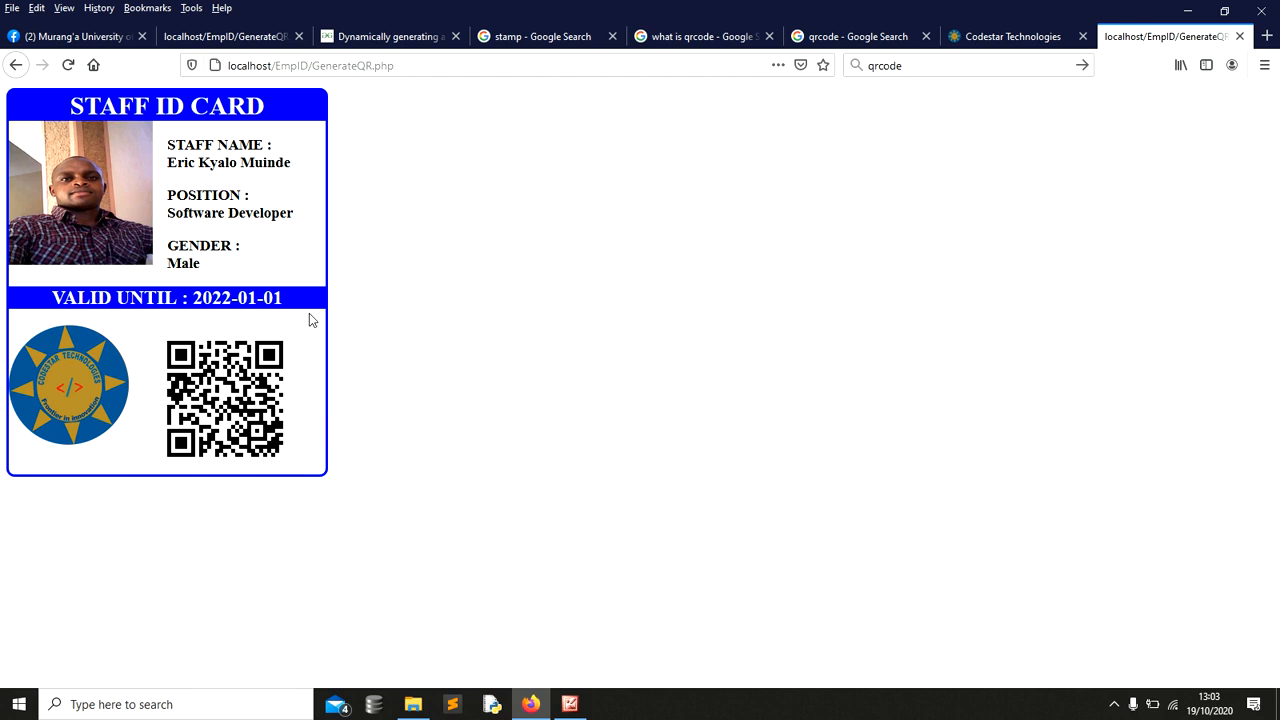
{"action": "left_click", "coordinate": [175, 442]}
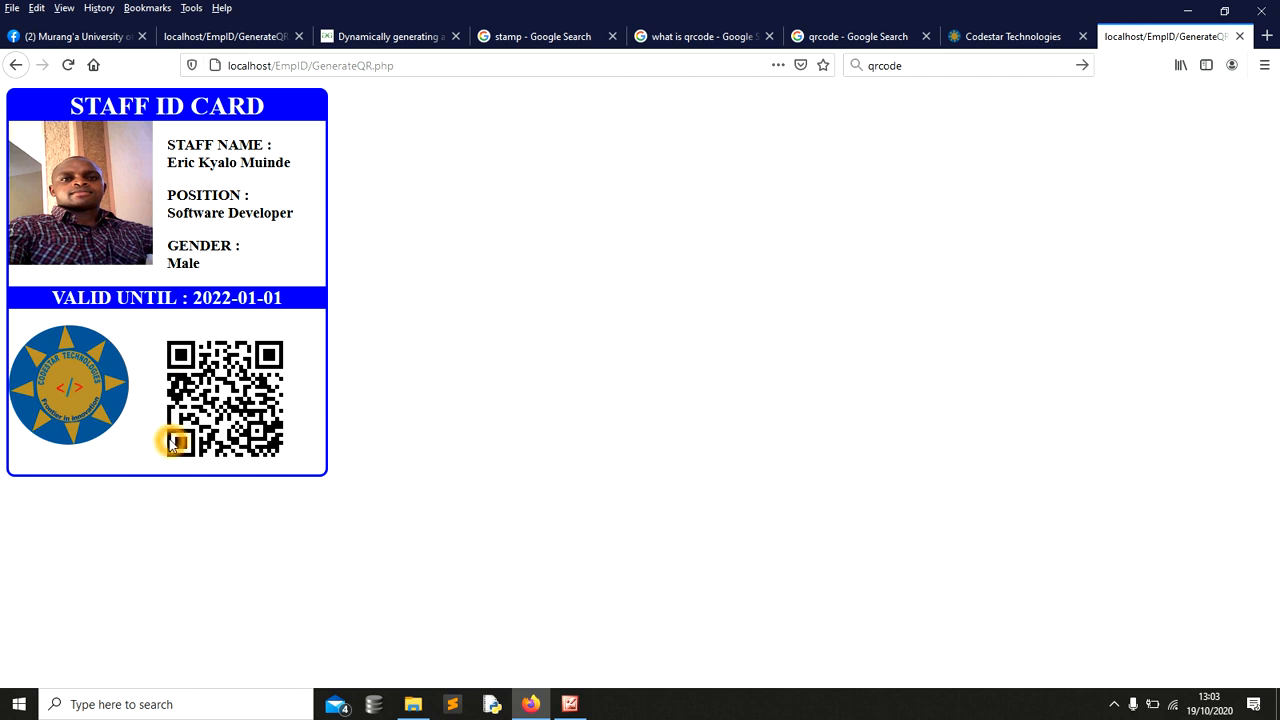
{"action": "mouse_move", "coordinate": [300, 348]}
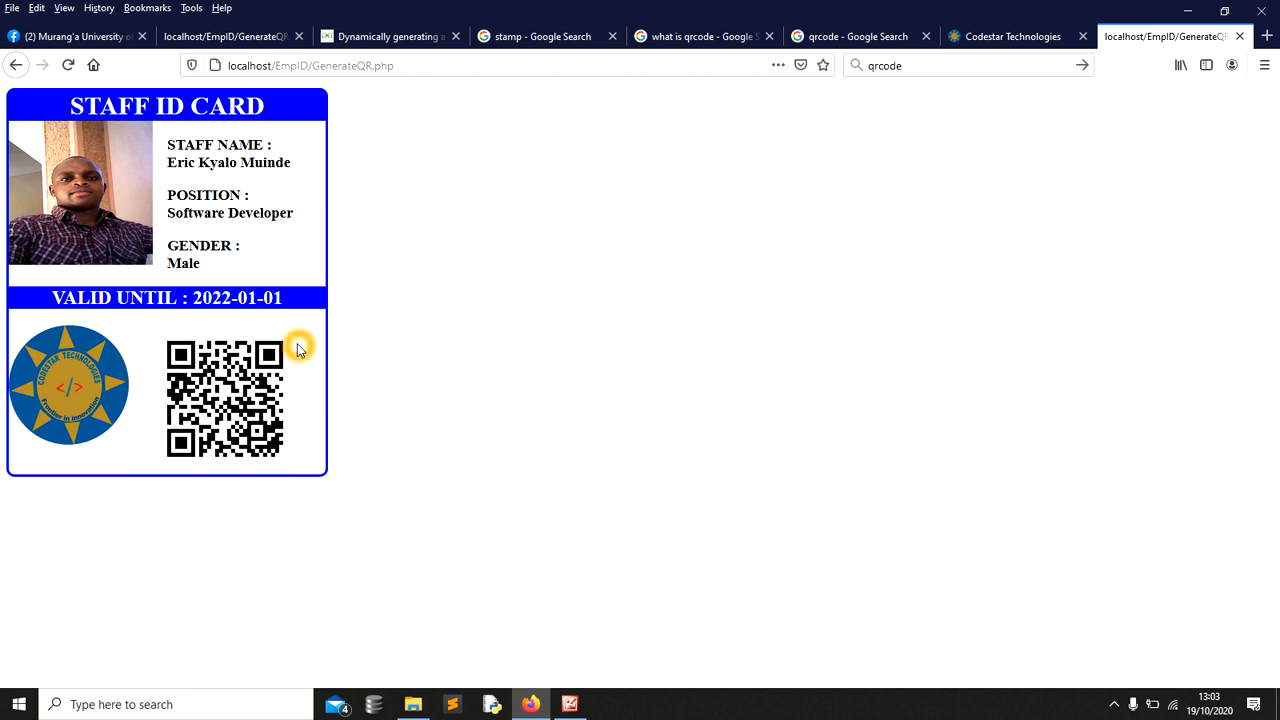
{"action": "mouse_move", "coordinate": [163, 449]}
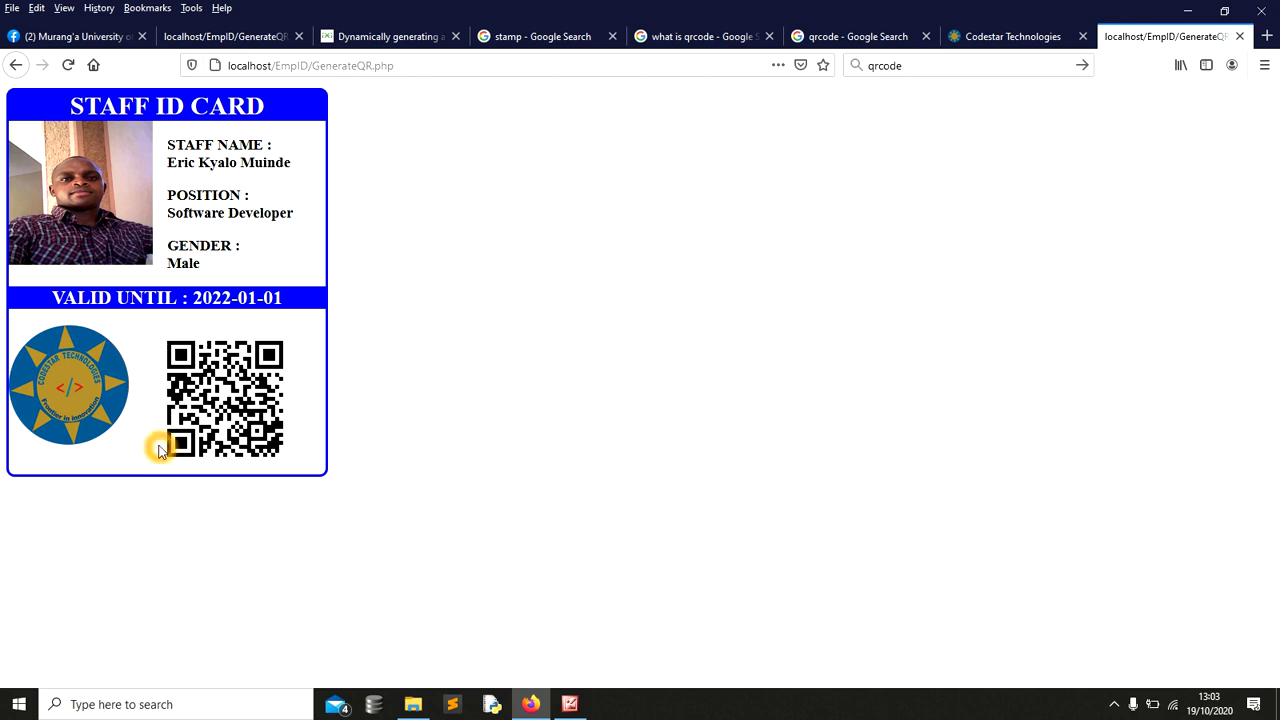
{"action": "mouse_move", "coordinate": [220, 328]}
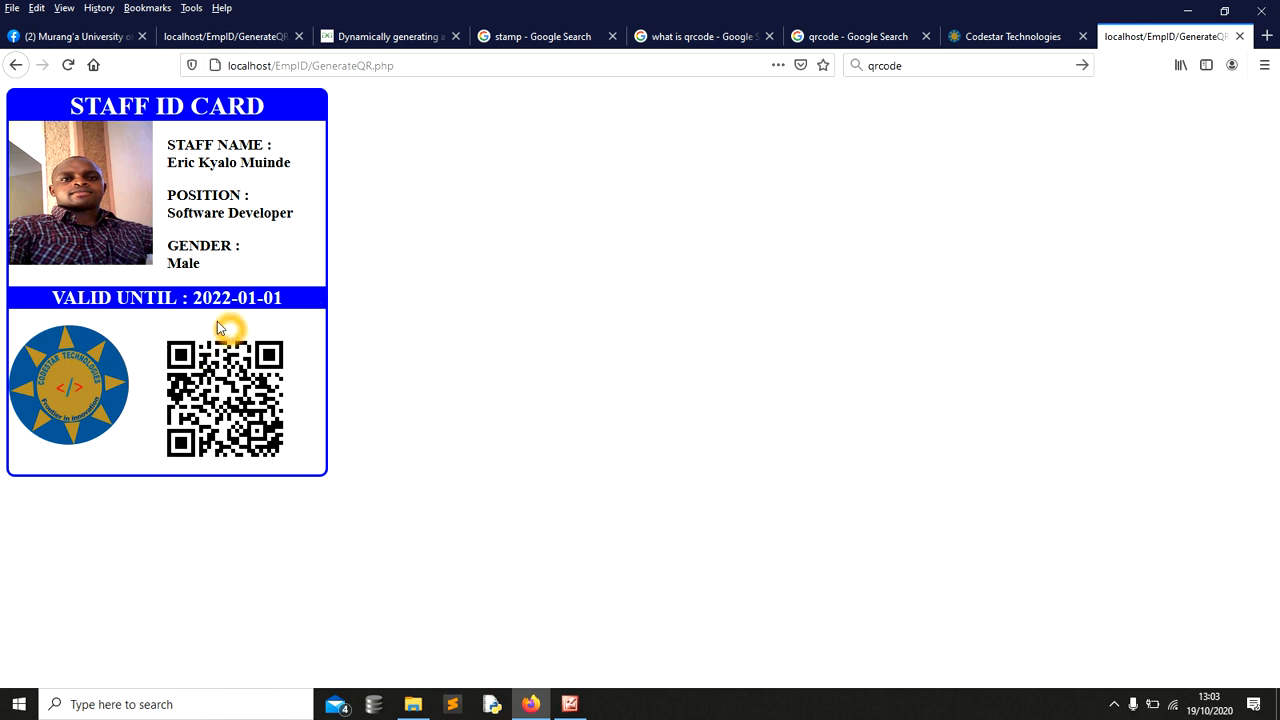
{"action": "mouse_move", "coordinate": [291, 430]}
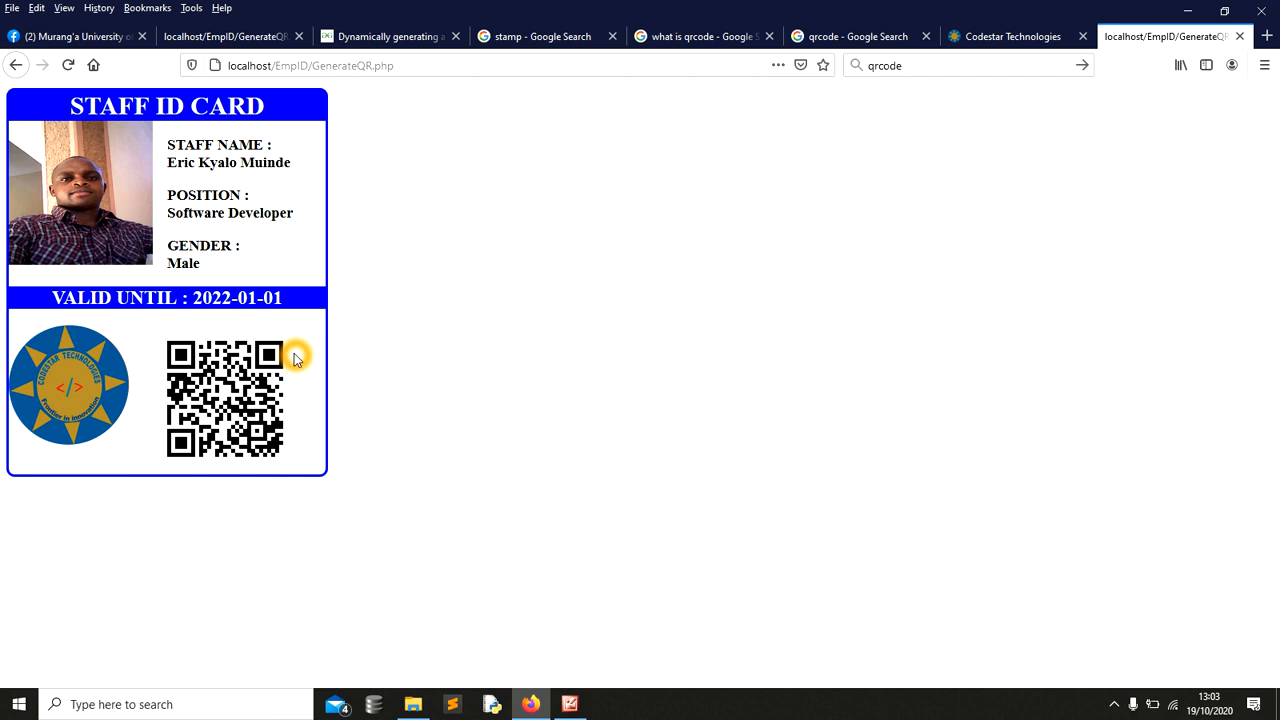
{"action": "mouse_move", "coordinate": [287, 320]}
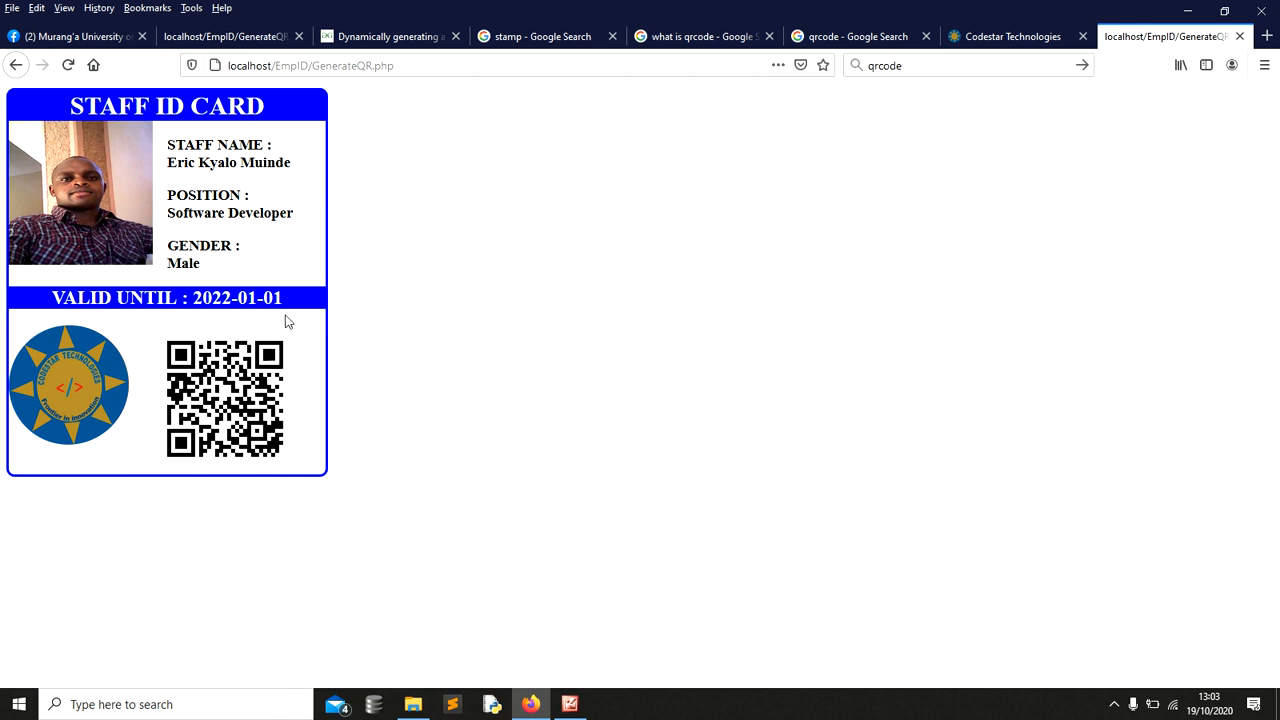
{"action": "left_click", "coordinate": [290, 332]}
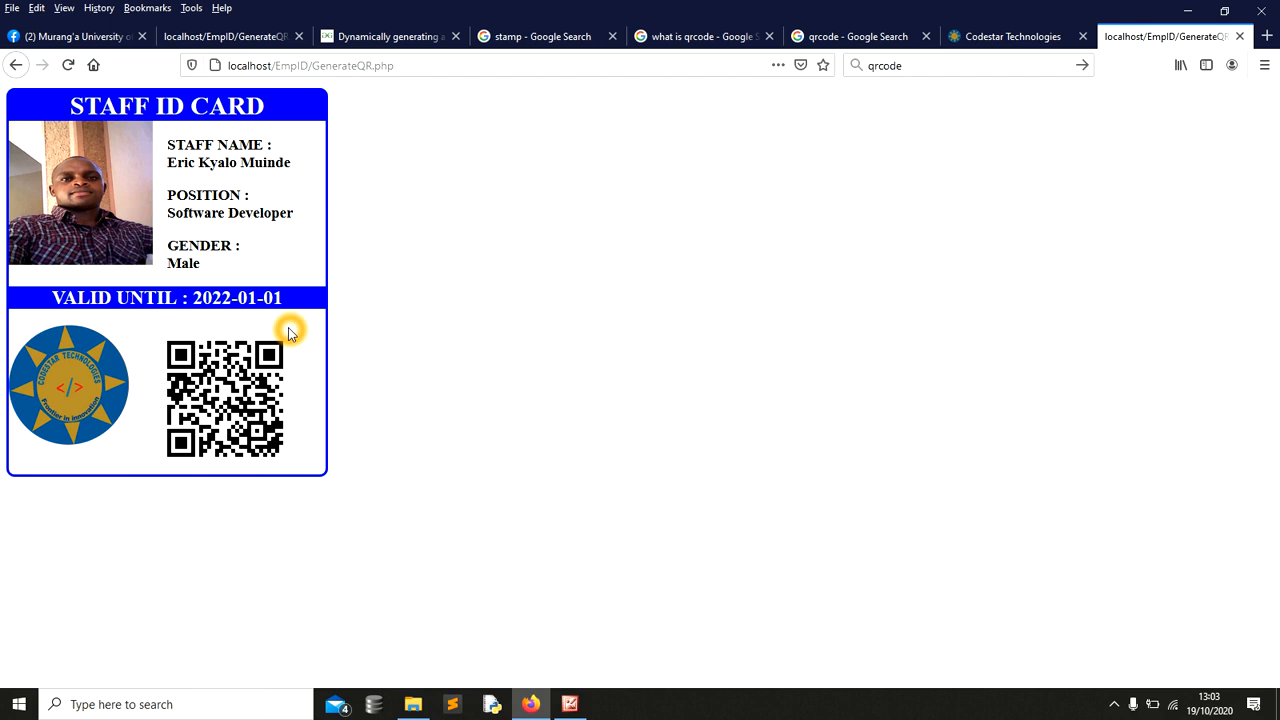
{"action": "mouse_move", "coordinate": [262, 357]}
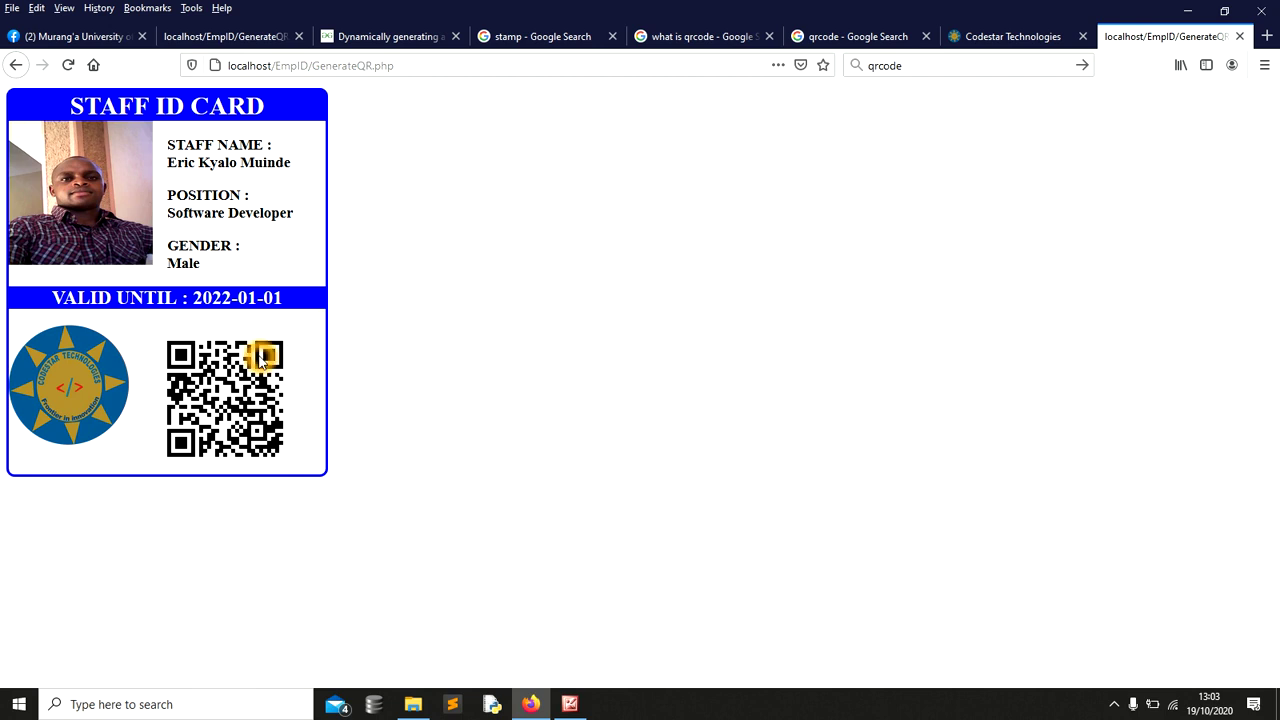
{"action": "mouse_move", "coordinate": [312, 405]}
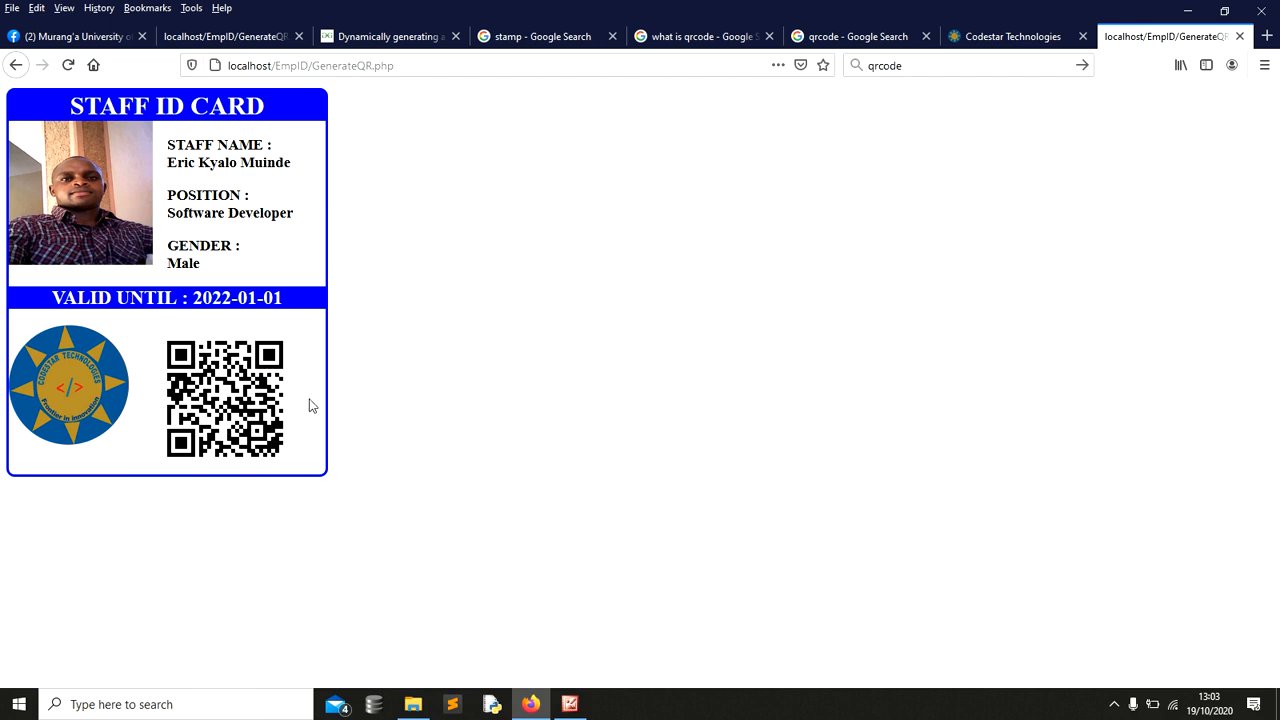
{"action": "mouse_move", "coordinate": [291, 462]}
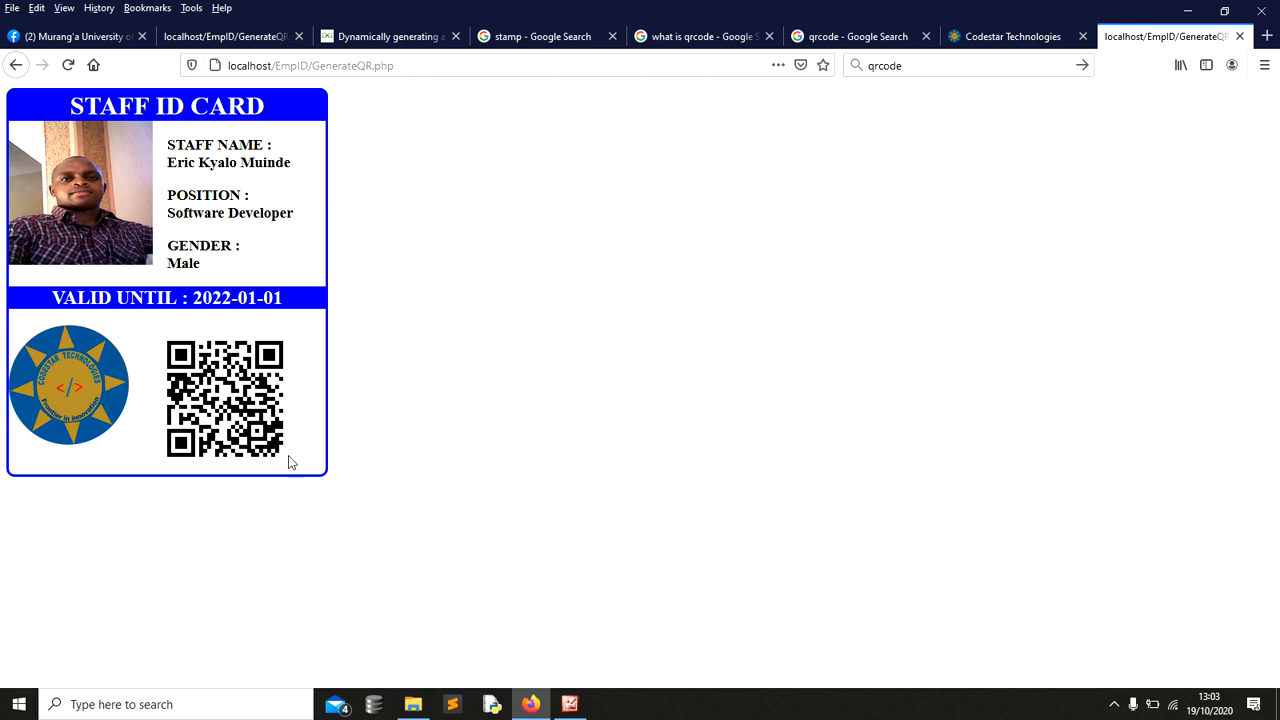
{"action": "mouse_move", "coordinate": [222, 468]}
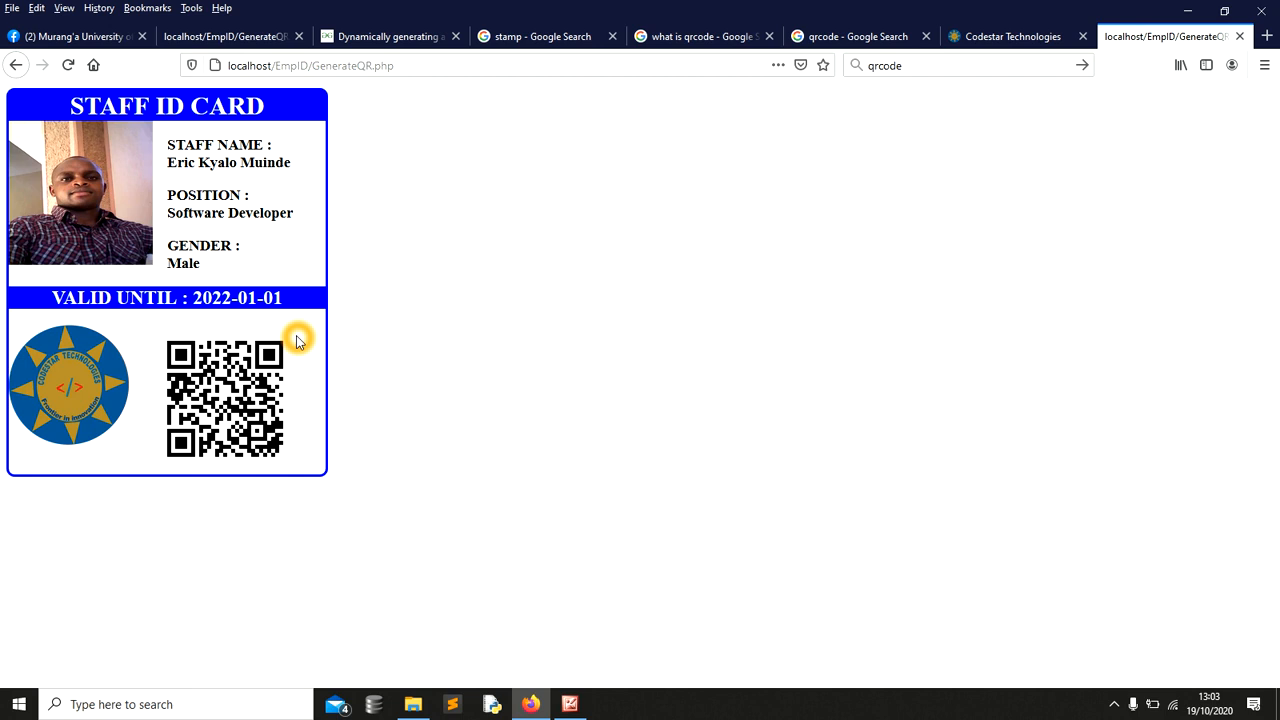
{"action": "mouse_move", "coordinate": [330, 390]}
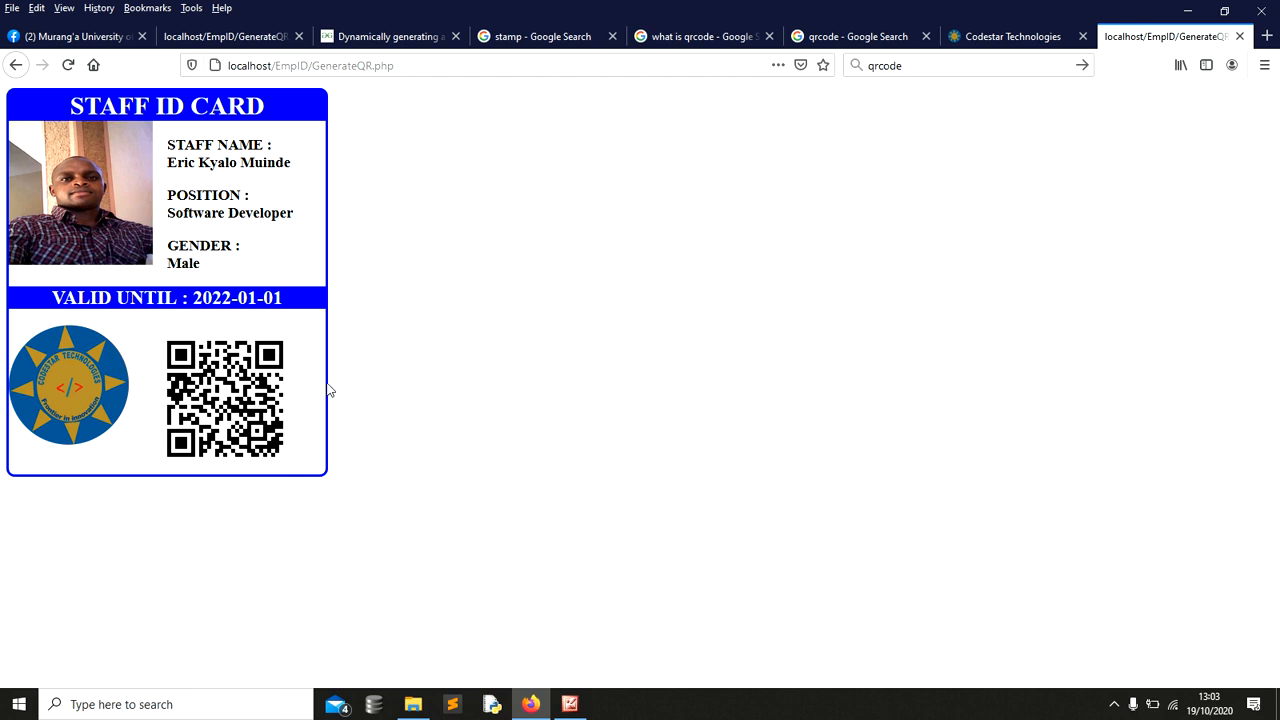
{"action": "mouse_move", "coordinate": [300, 328]}
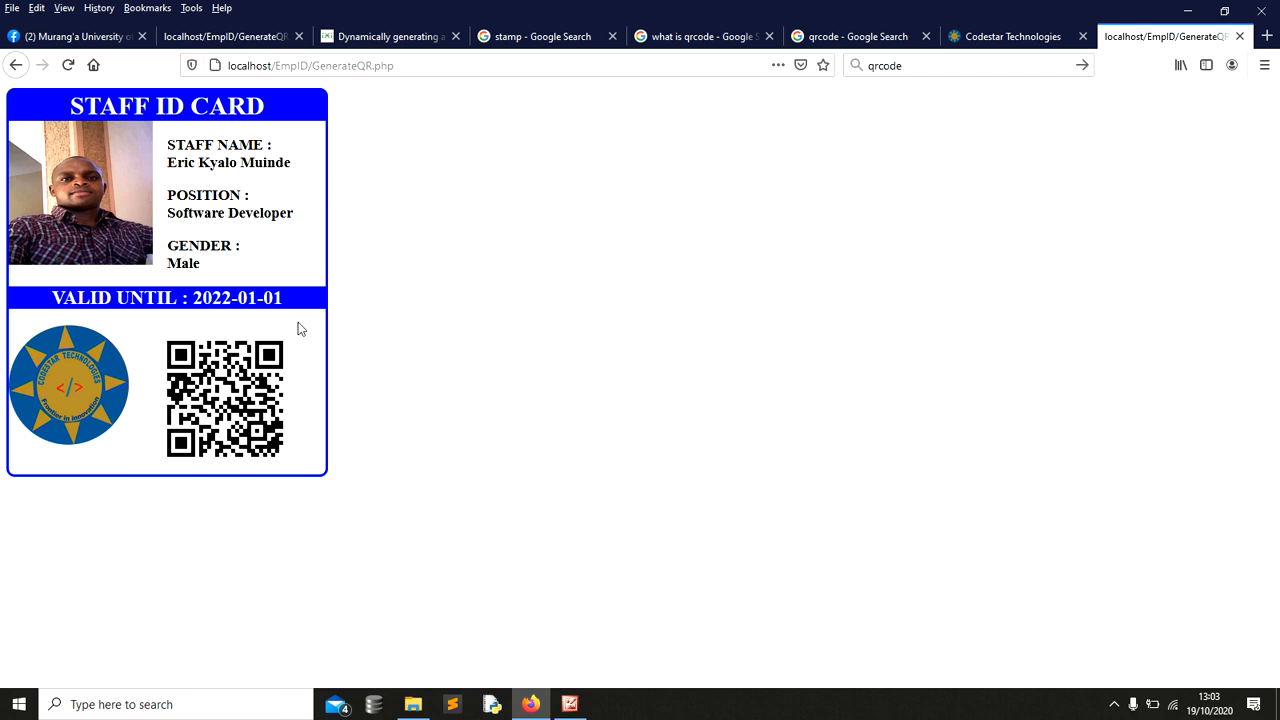
{"action": "mouse_move", "coordinate": [470, 329]}
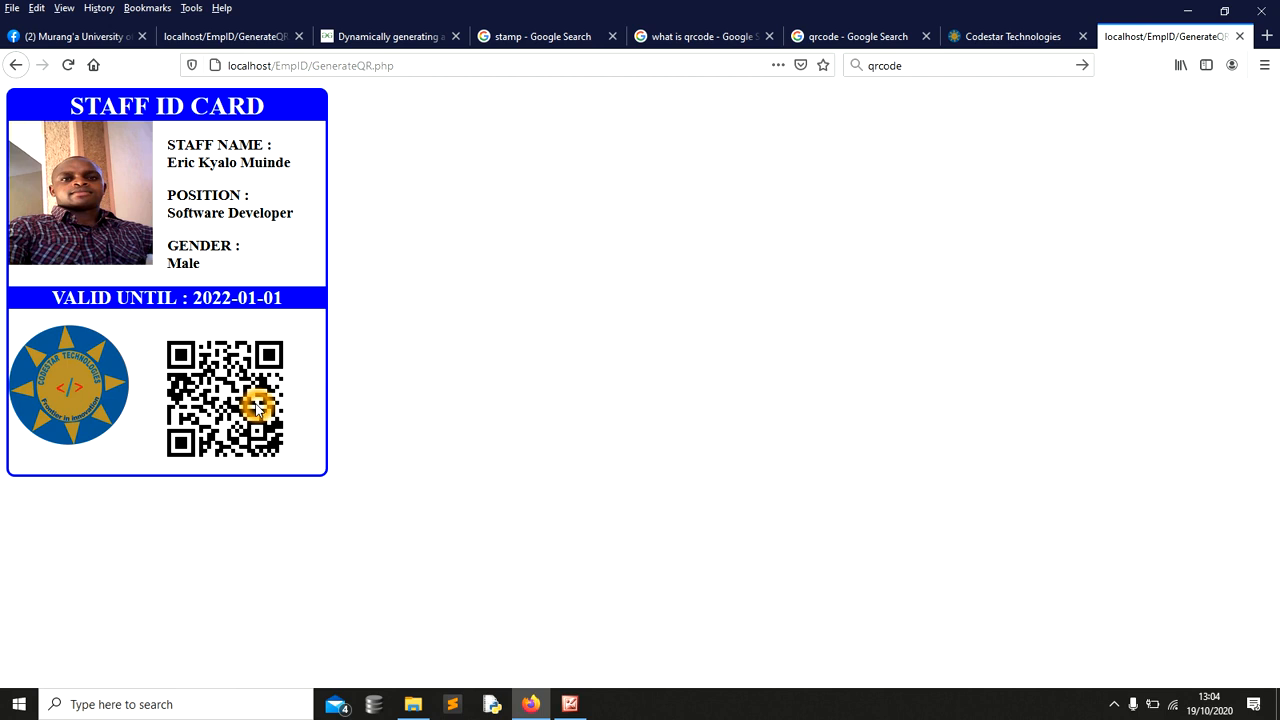
{"action": "mouse_move", "coordinate": [285, 406]}
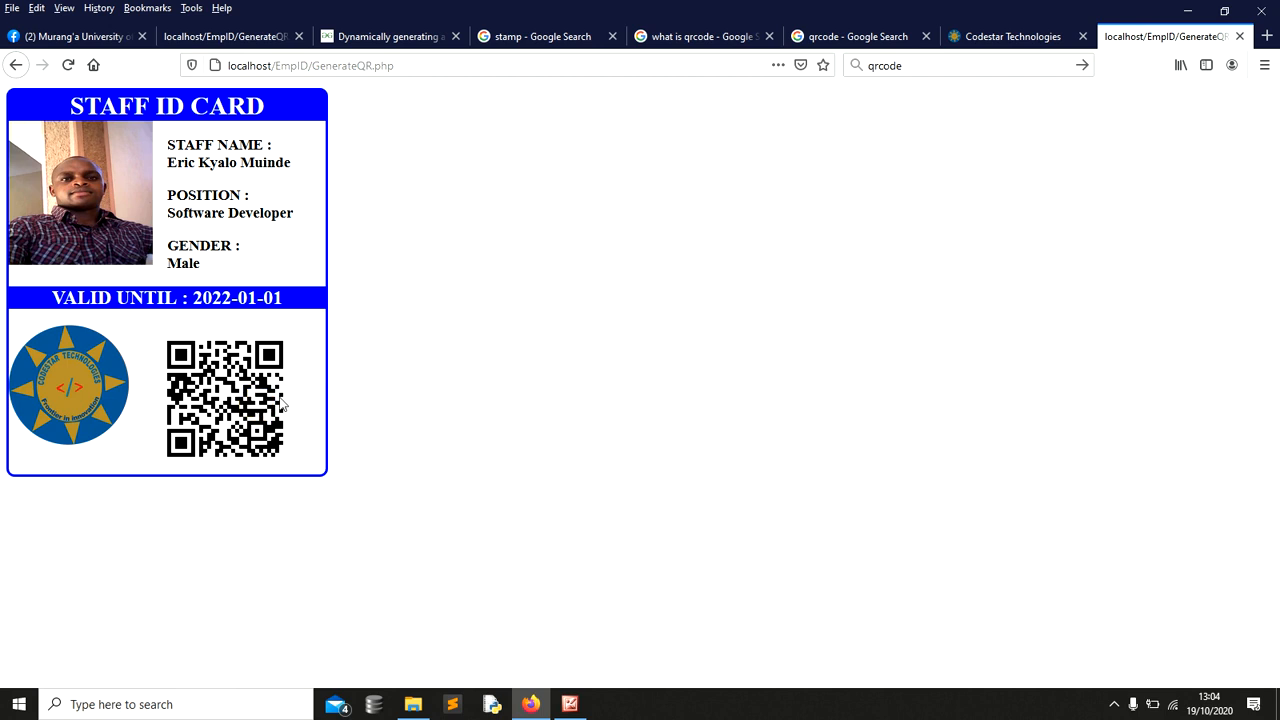
{"action": "mouse_move", "coordinate": [310, 362]}
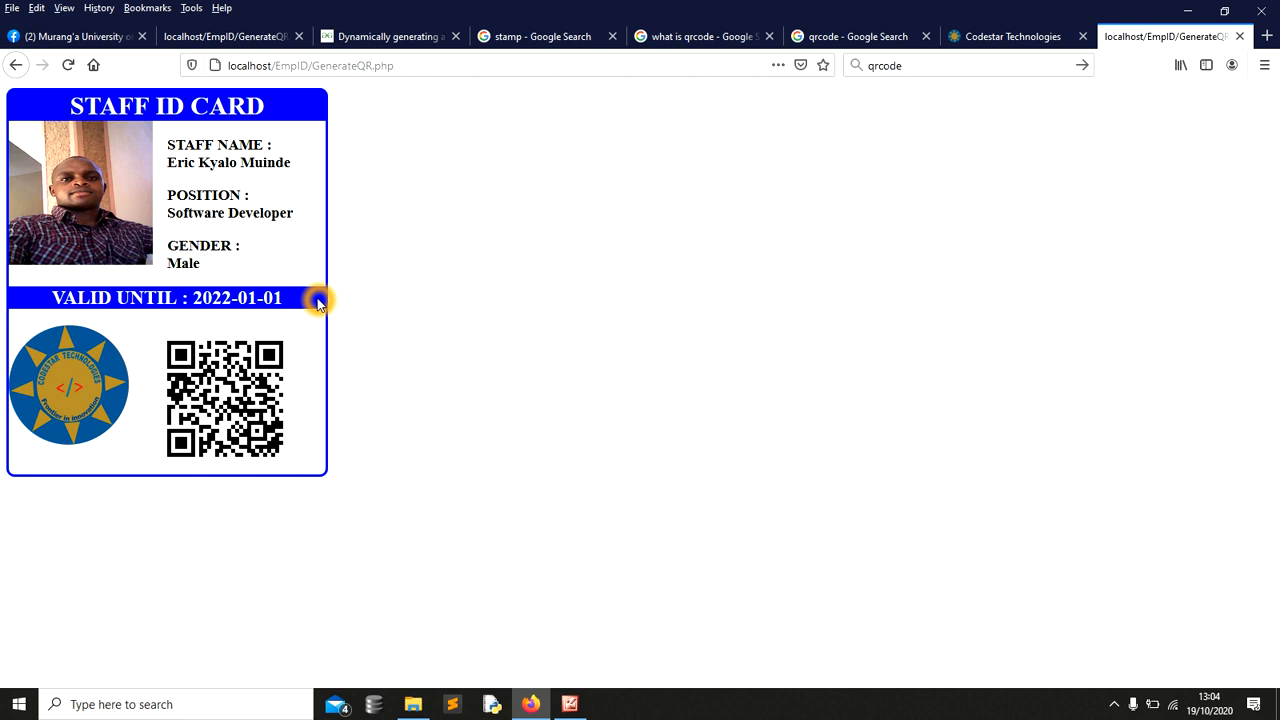
{"action": "mouse_move", "coordinate": [1007, 281]}
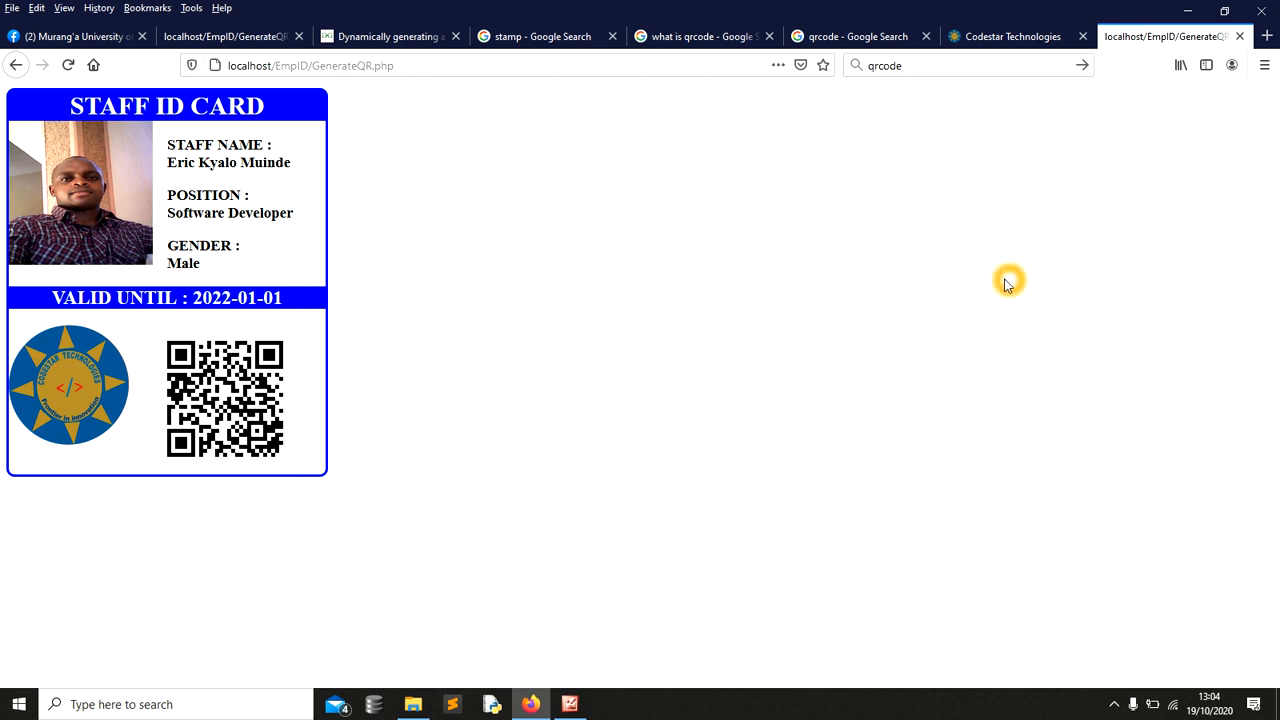
{"action": "mouse_move", "coordinate": [871, 362]}
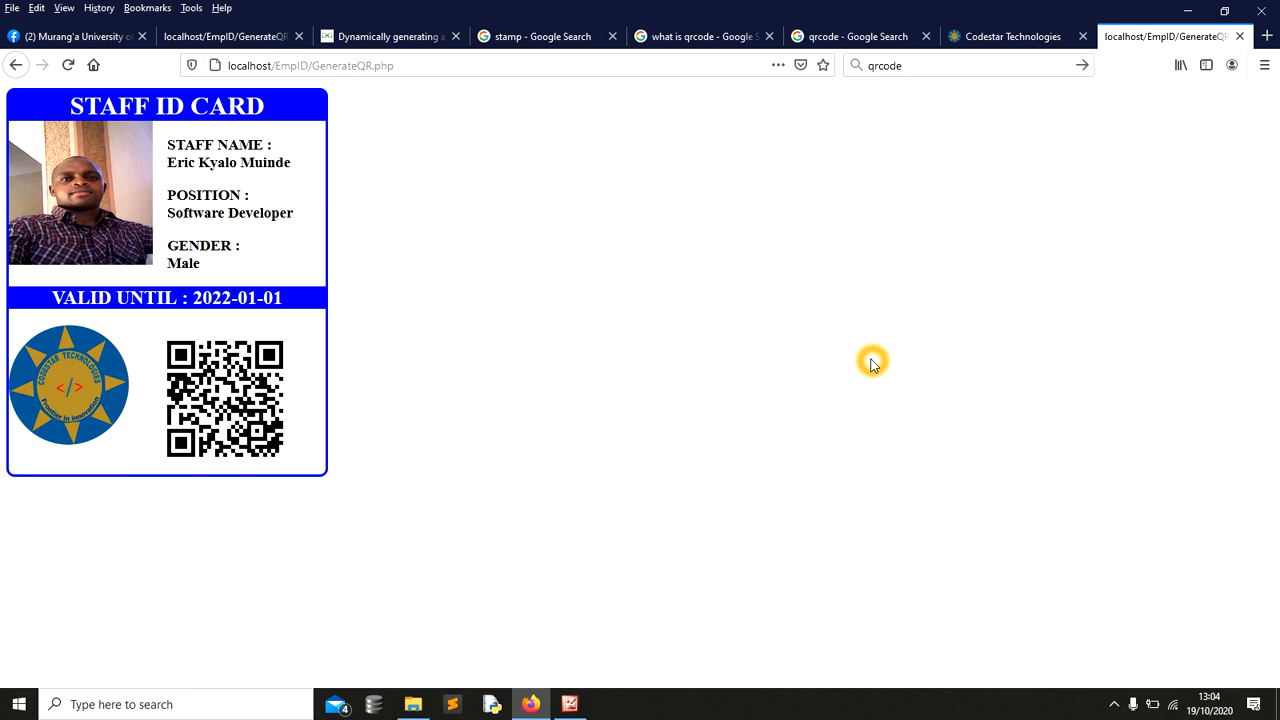
{"action": "mouse_move", "coordinate": [358, 230]}
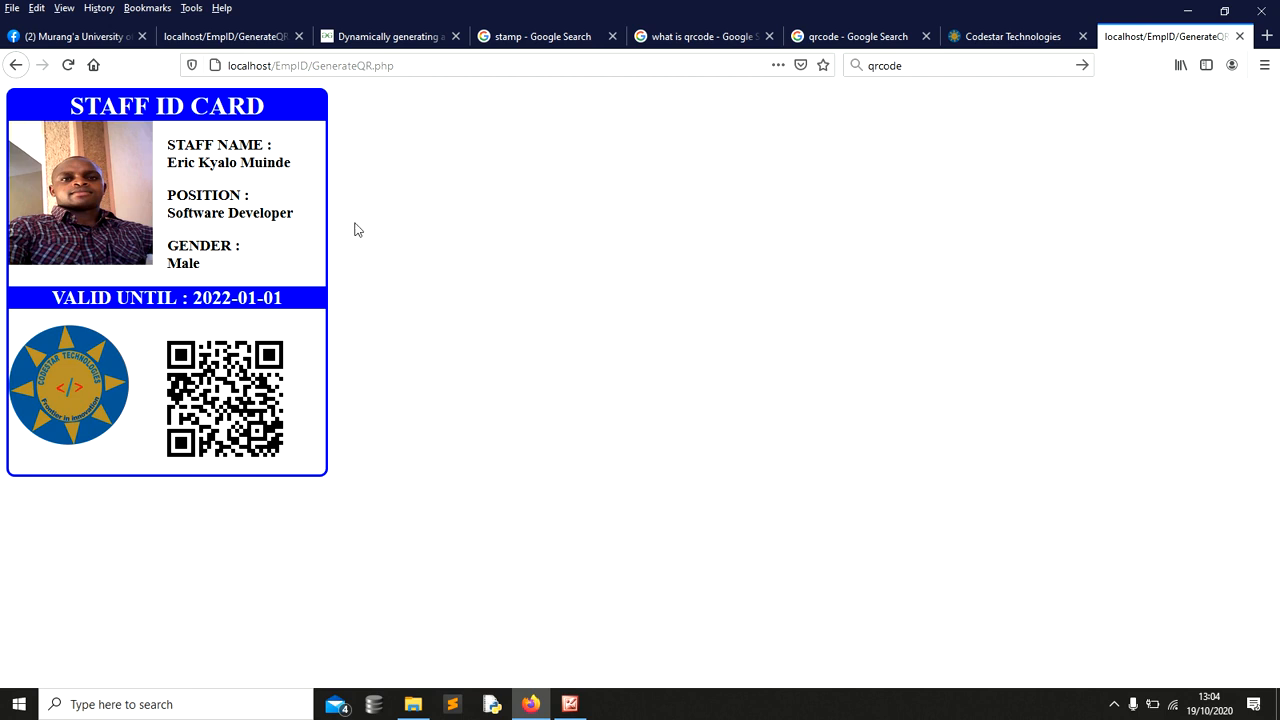
{"action": "mouse_move", "coordinate": [80, 140]}
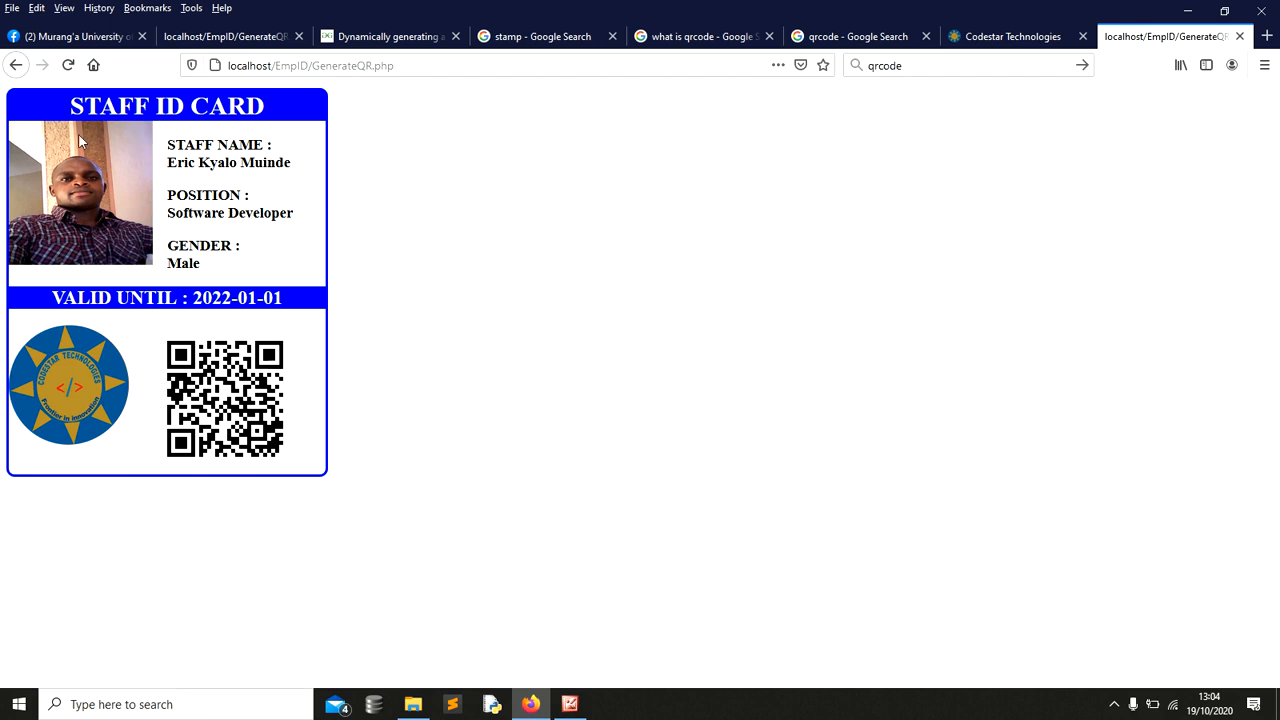
{"action": "mouse_move", "coordinate": [152, 133]}
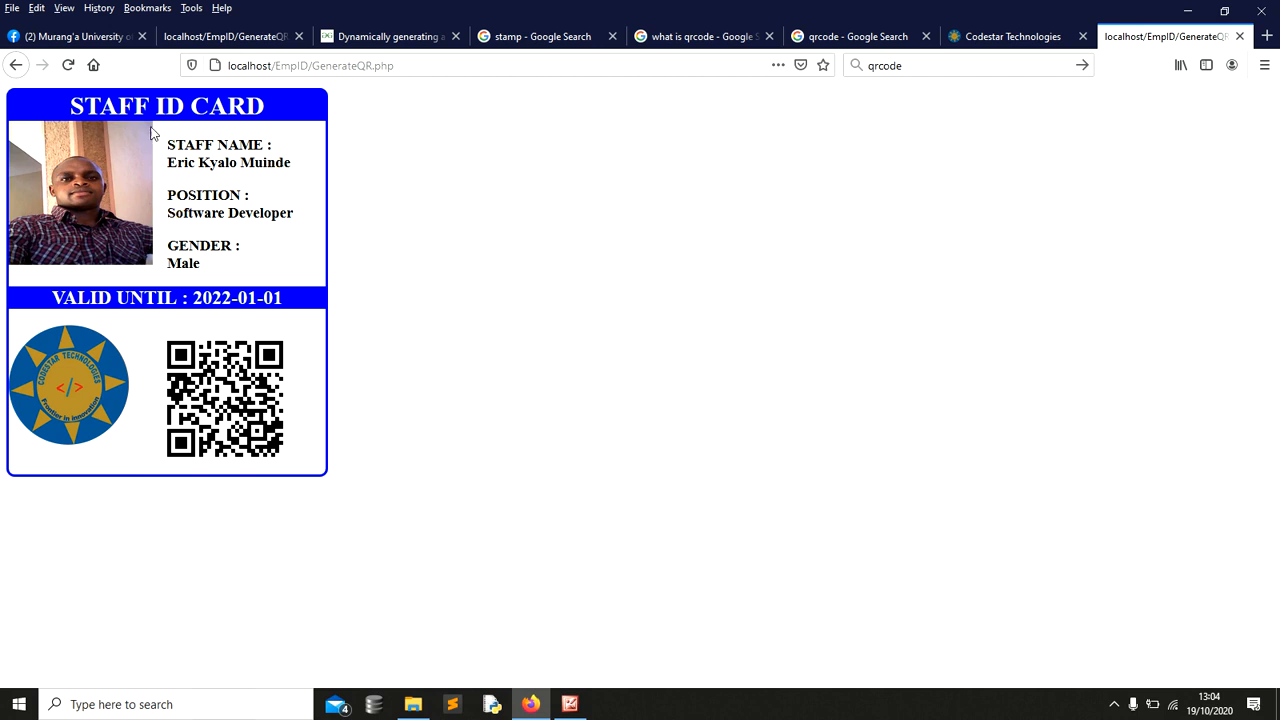
{"action": "mouse_move", "coordinate": [220, 194]}
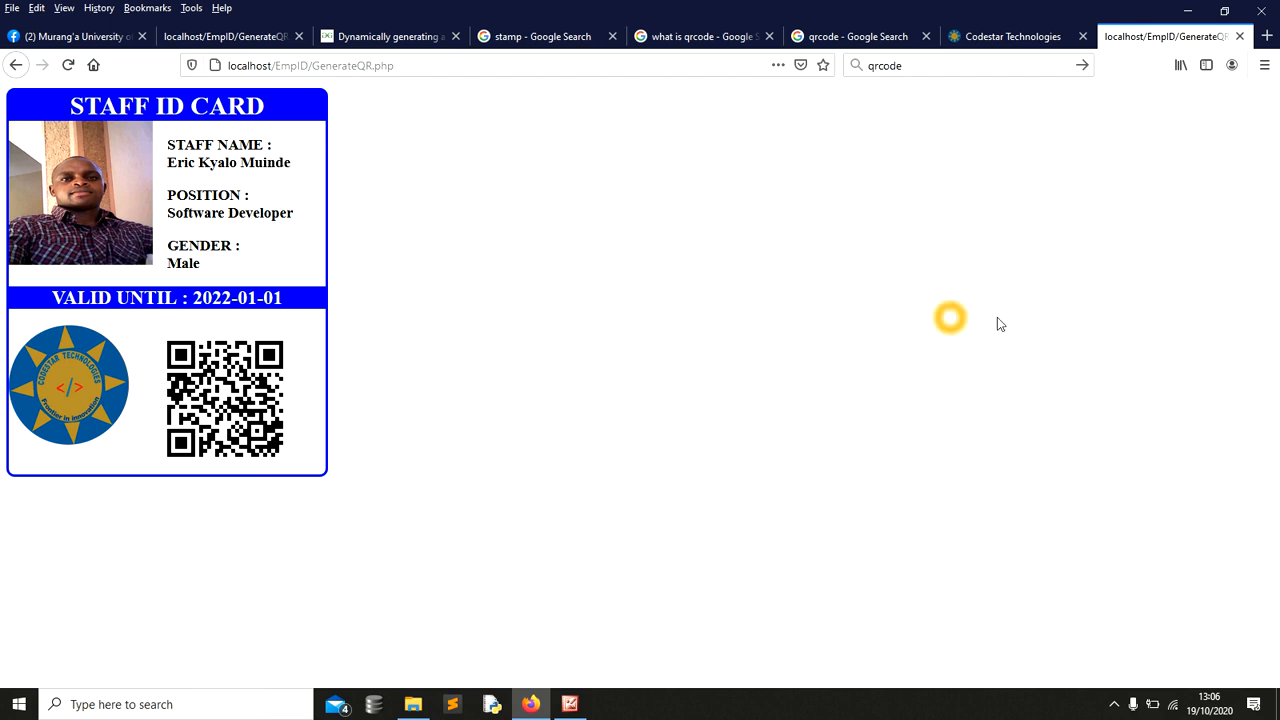
{"action": "mouse_move", "coordinate": [1113, 309]}
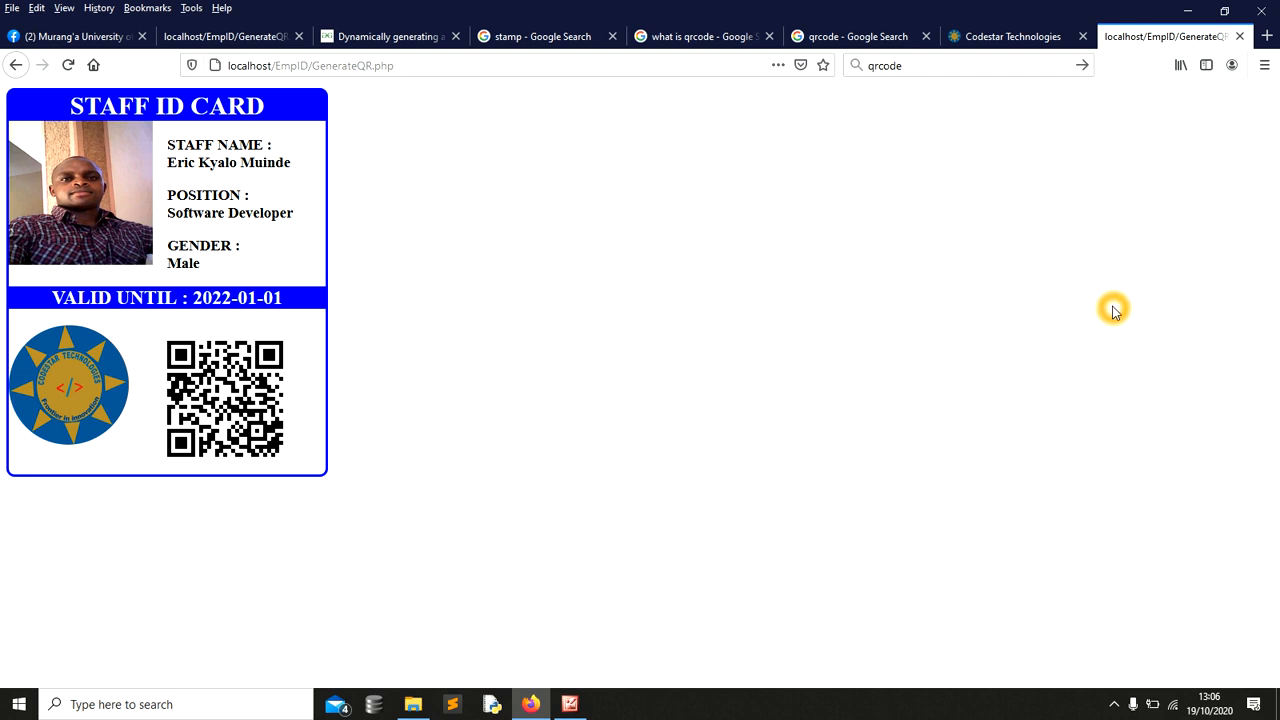
{"action": "mouse_move", "coordinate": [1115, 303]}
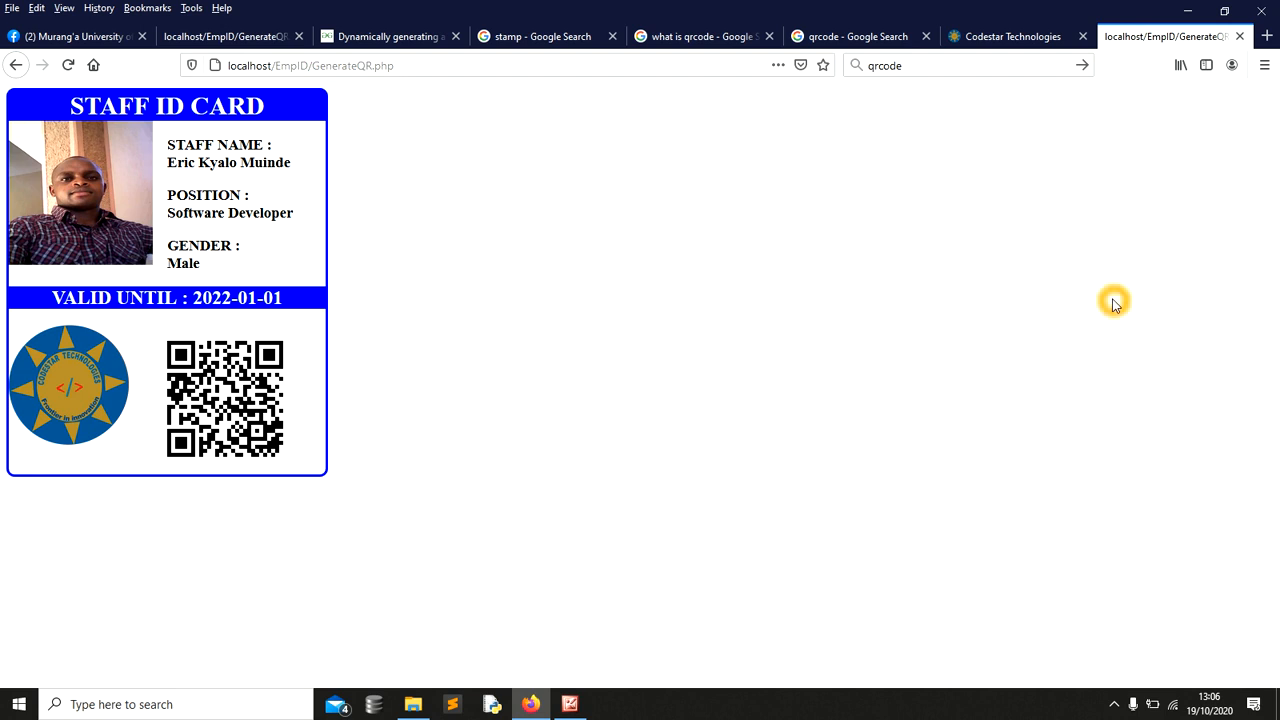